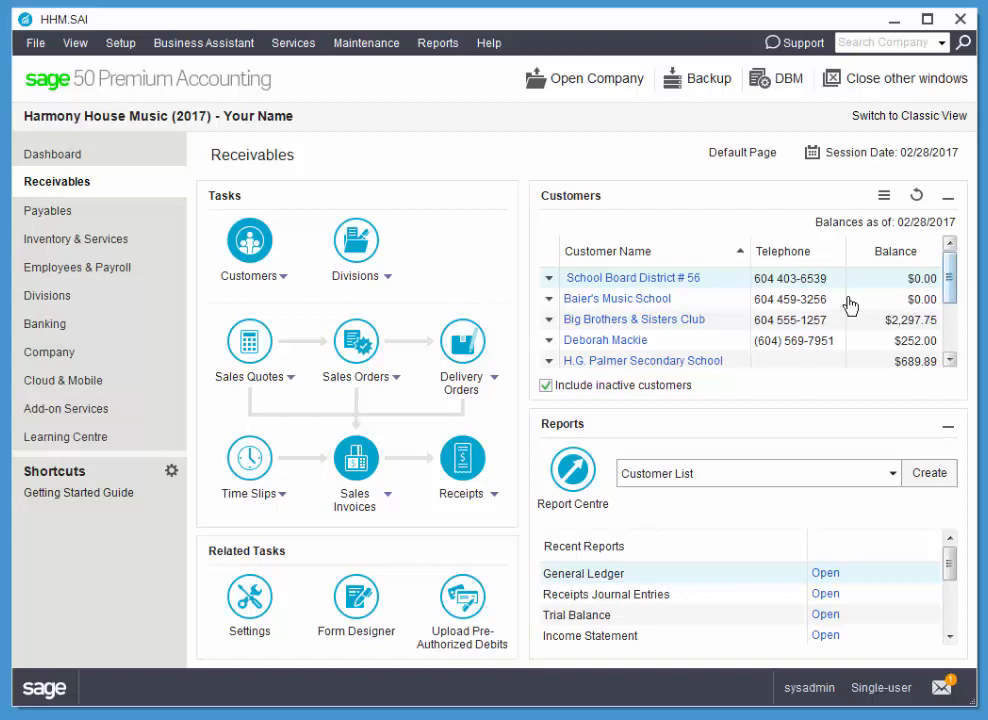
mouse_move(500, 210)
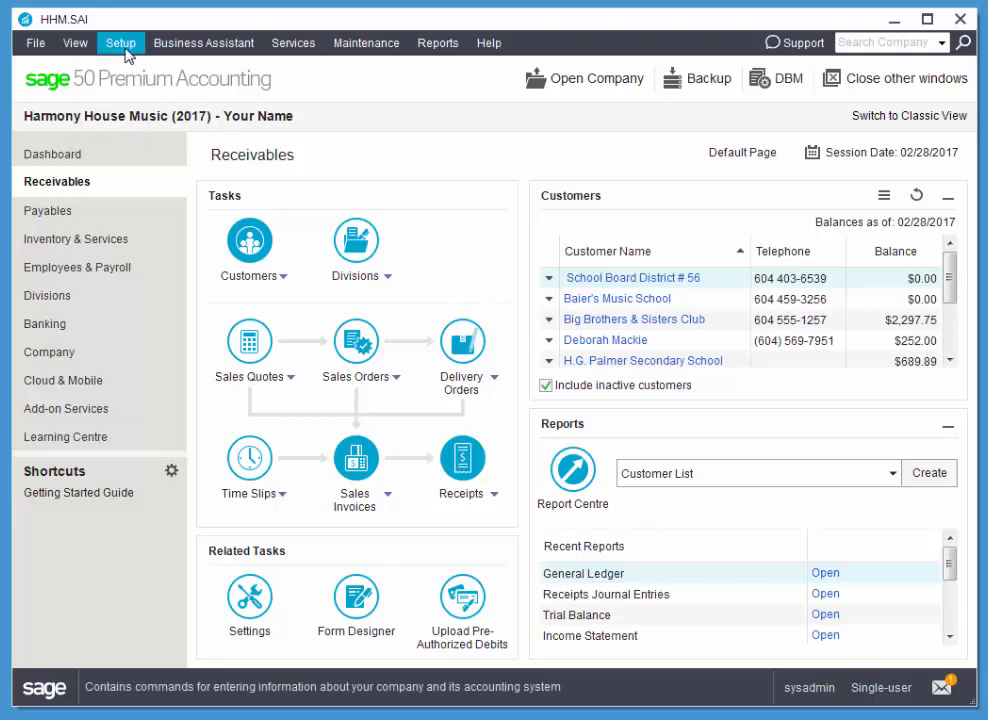
Enter 313 as the next cheque number in the cheque form options
left_click(120, 42)
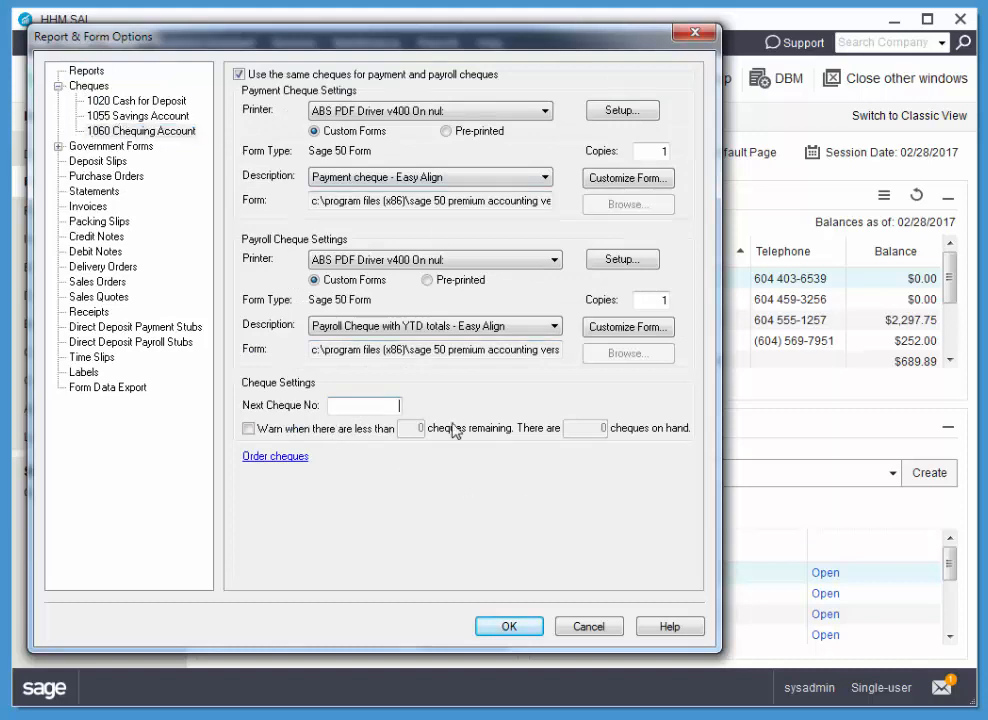
type("31")
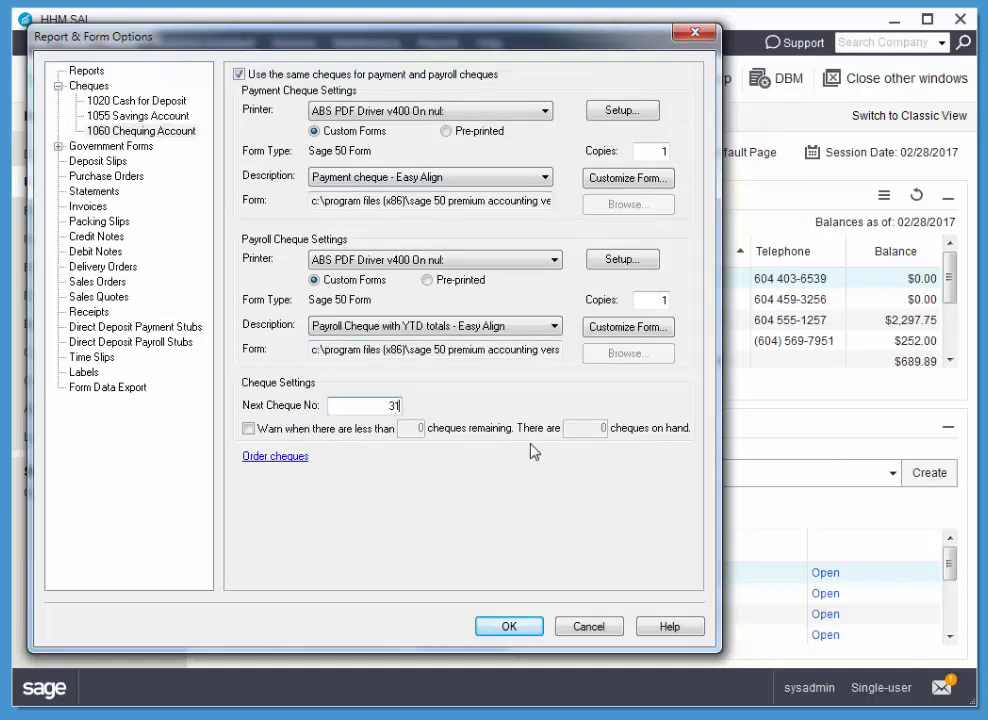
type("3")
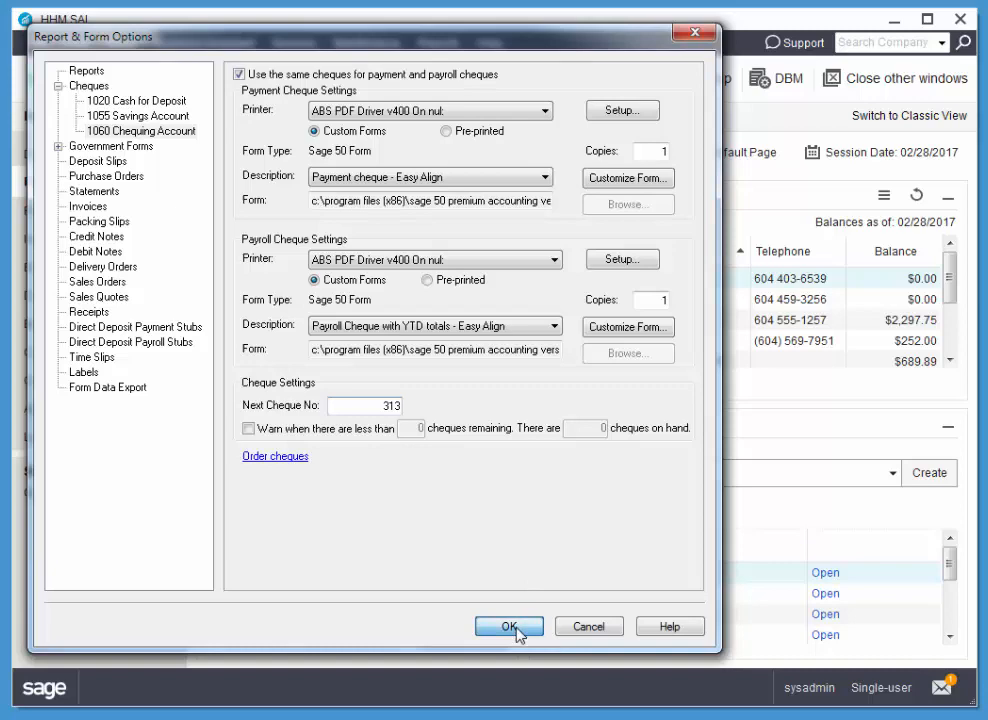
Save the cheque settings, then review and close the Daily Business Manager
left_click(508, 624)
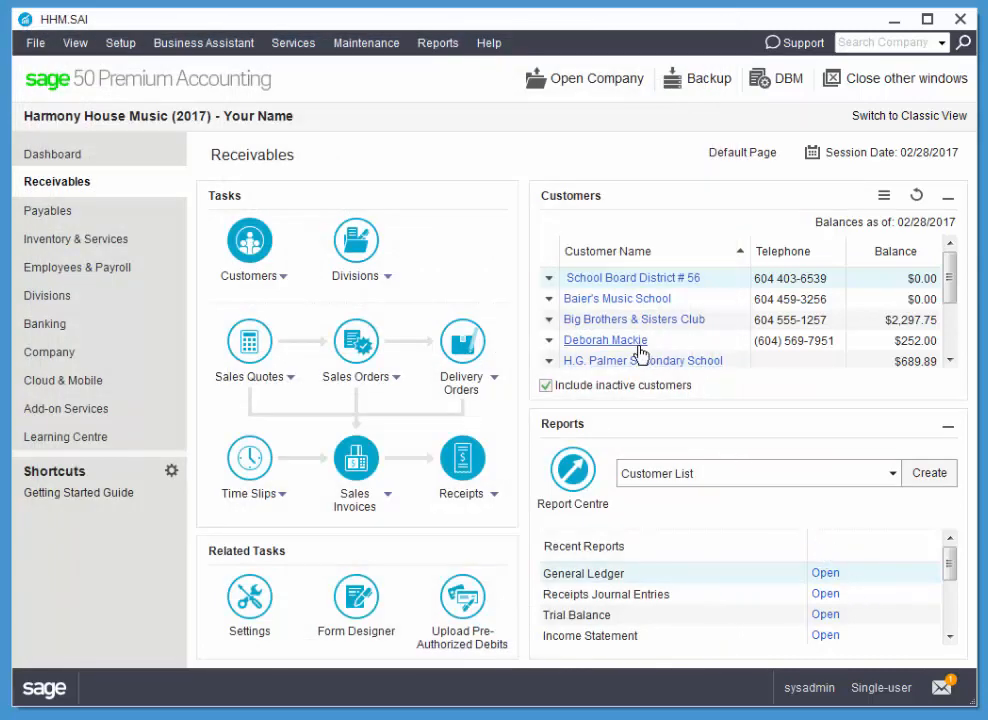
mouse_move(770, 104)
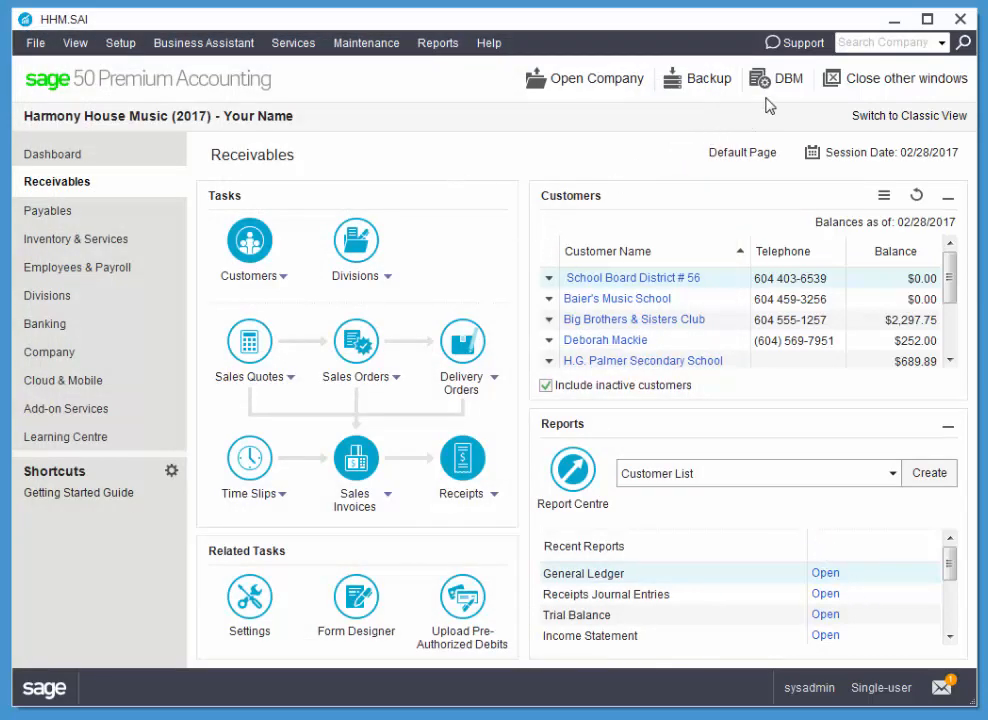
mouse_move(772, 78)
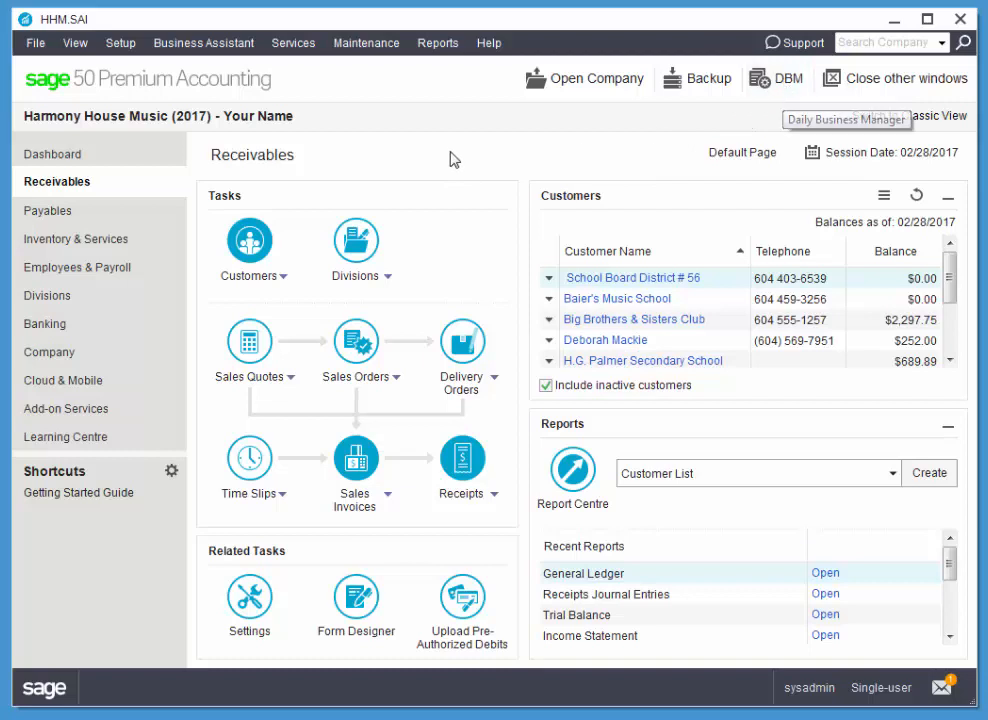
left_click(204, 42)
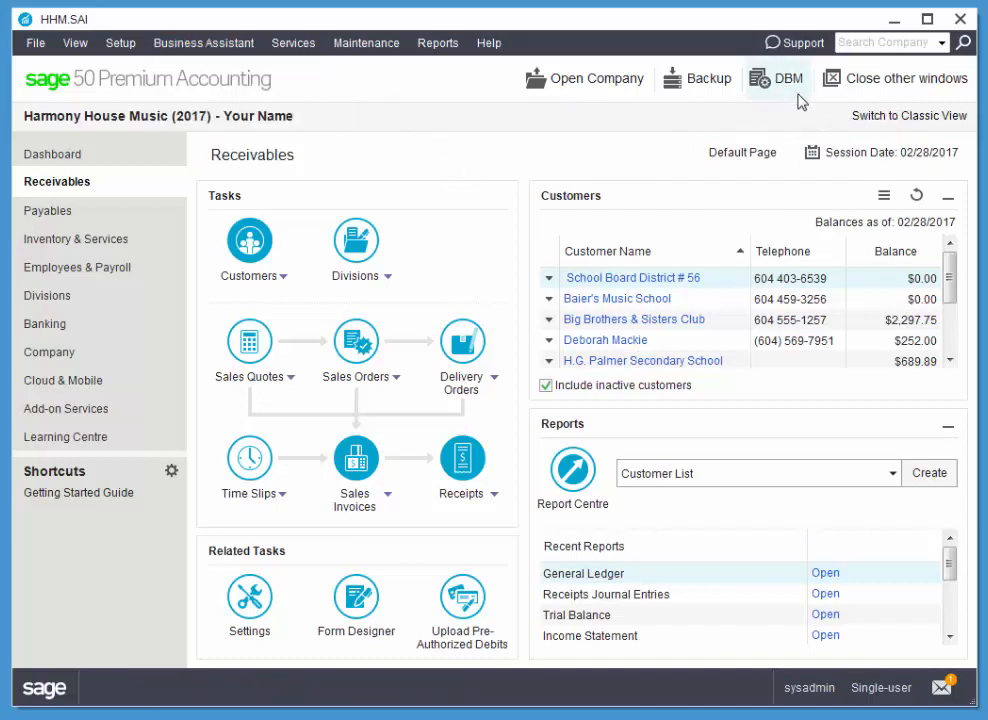
left_click(778, 78)
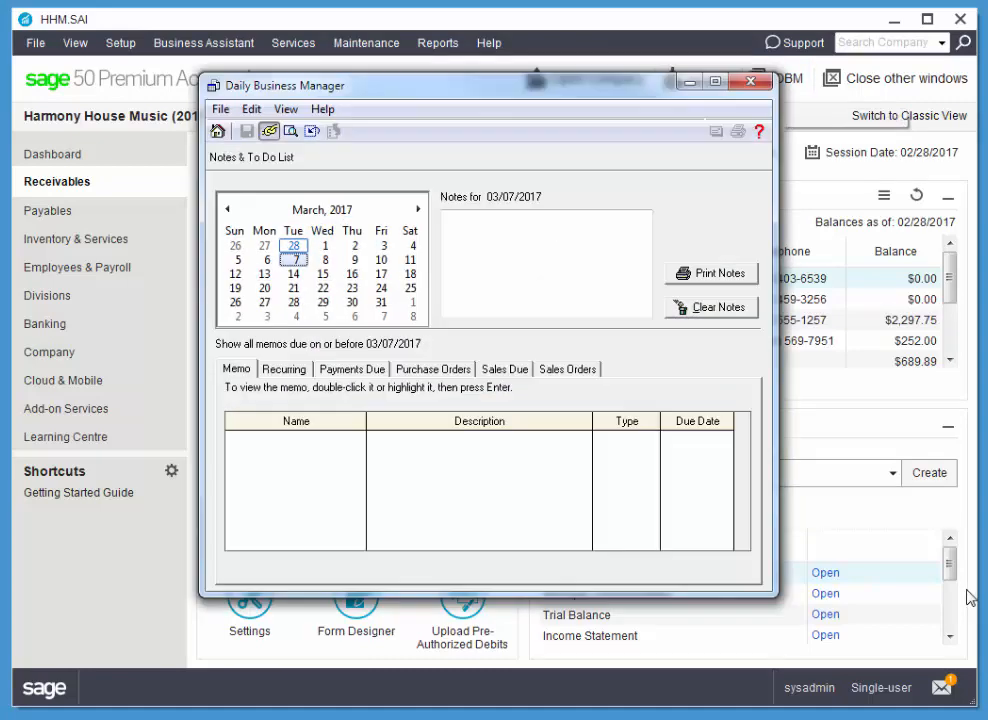
mouse_move(708, 120)
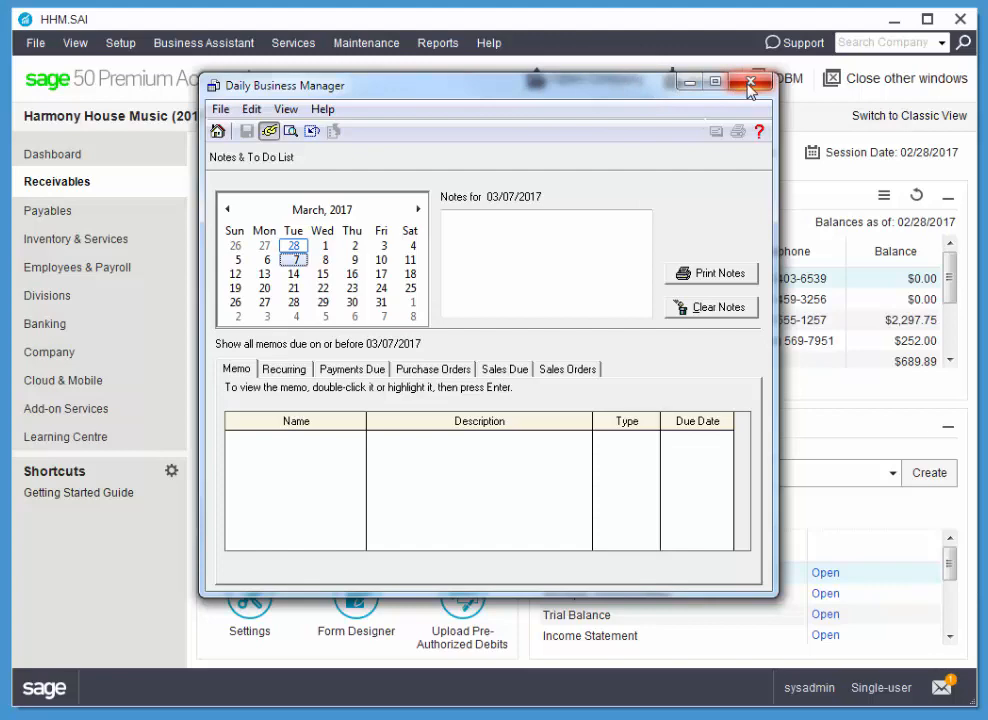
left_click(750, 84)
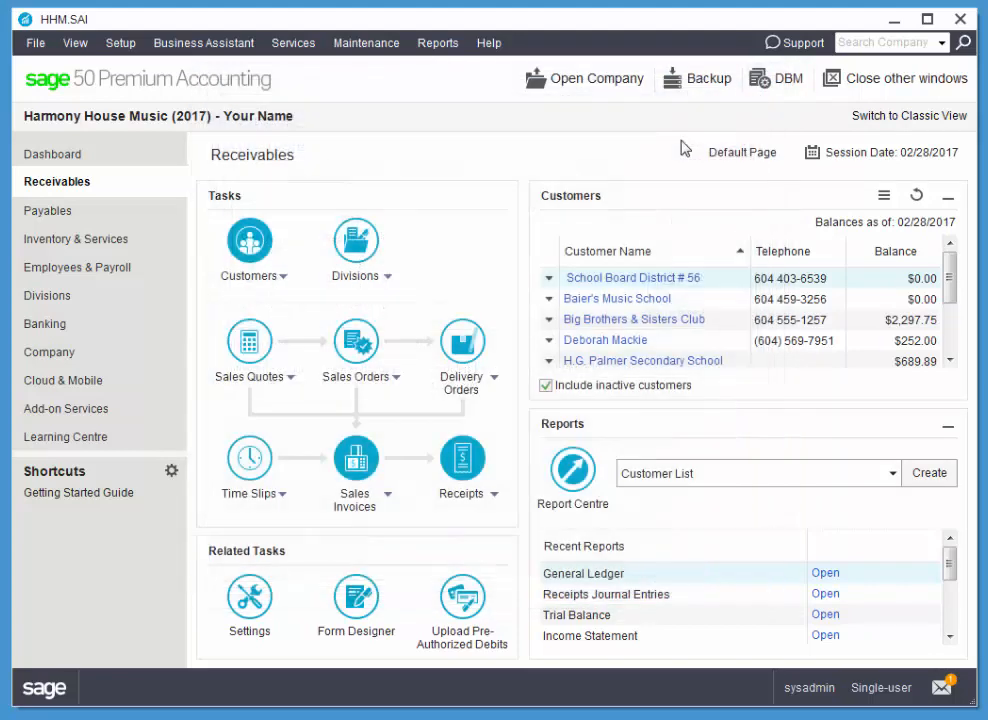
mouse_move(570, 150)
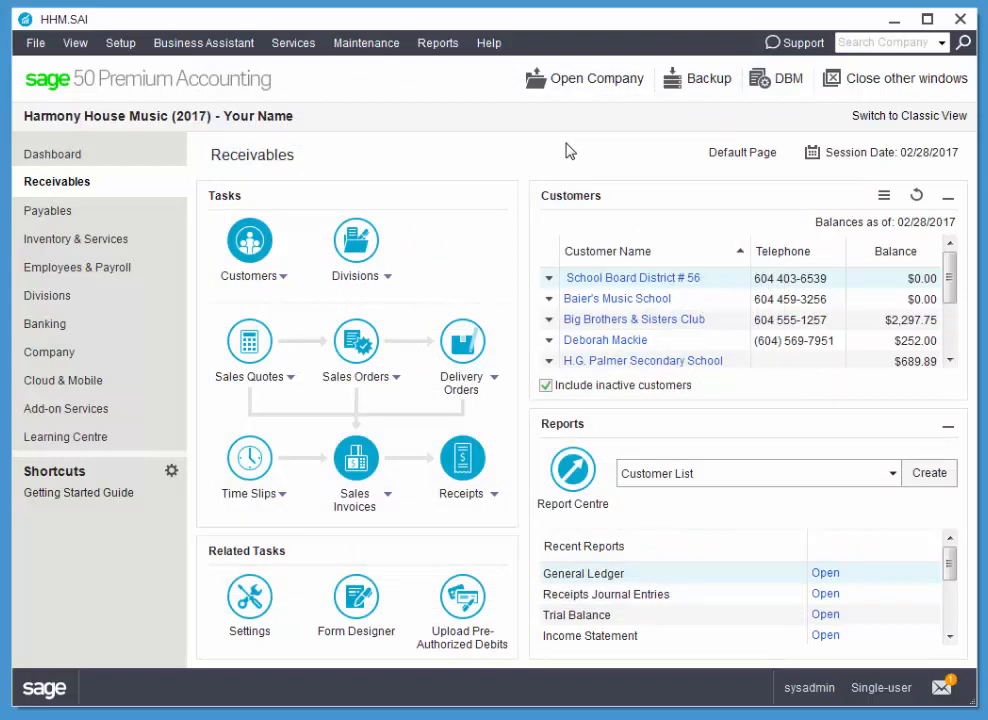
mouse_move(886, 152)
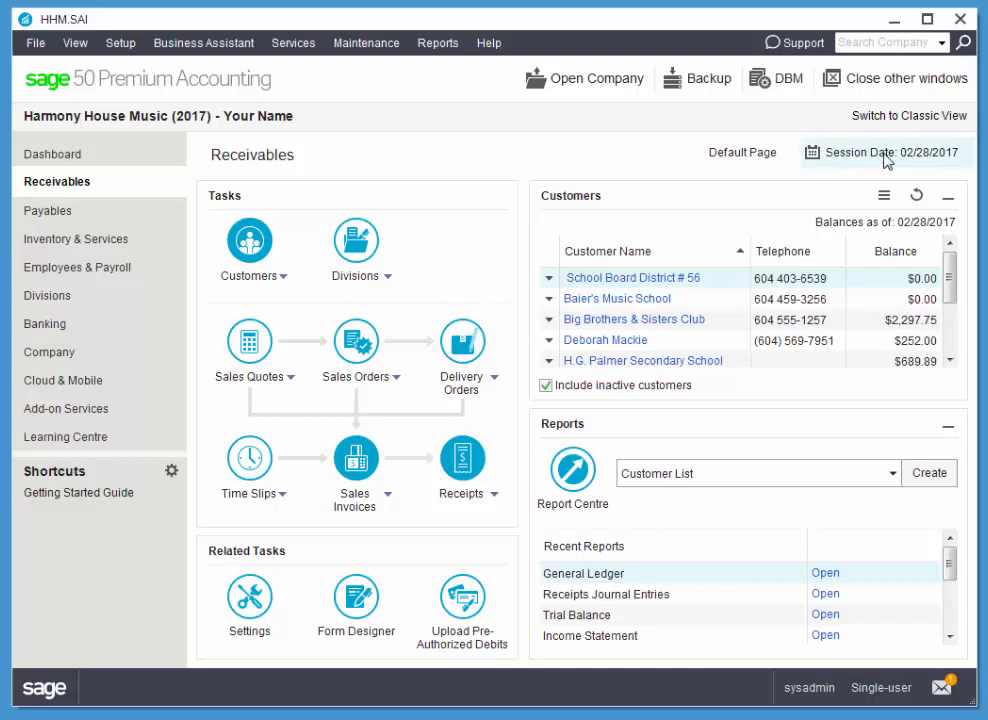
Change the session date to 03/31/2017, accept the warning, decline backup and close Checklists
left_click(876, 152)
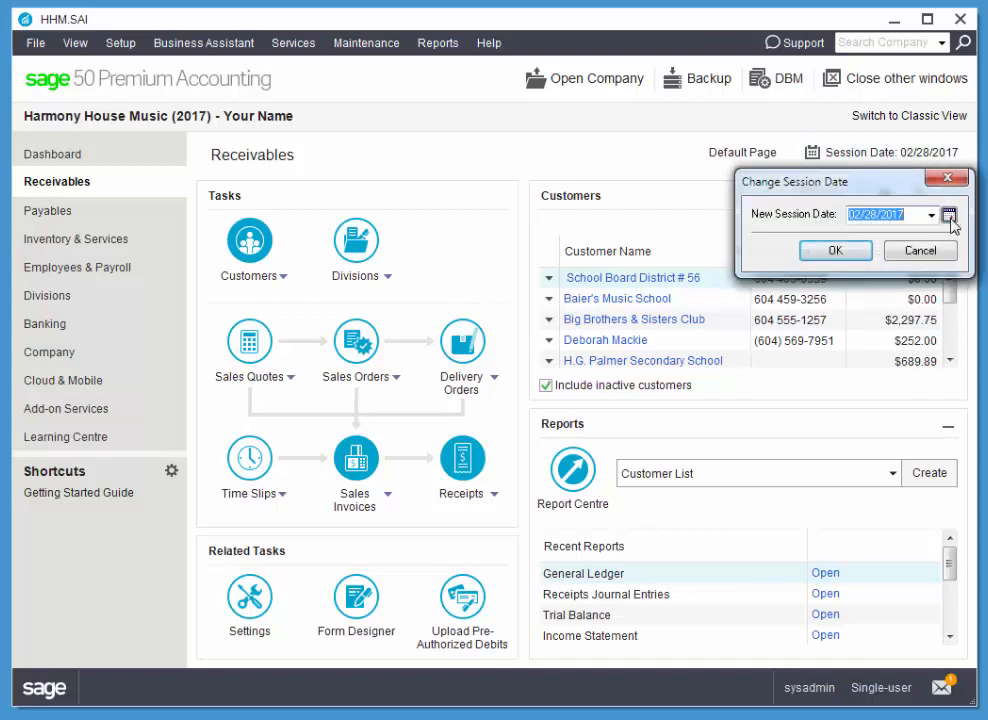
left_click(948, 214)
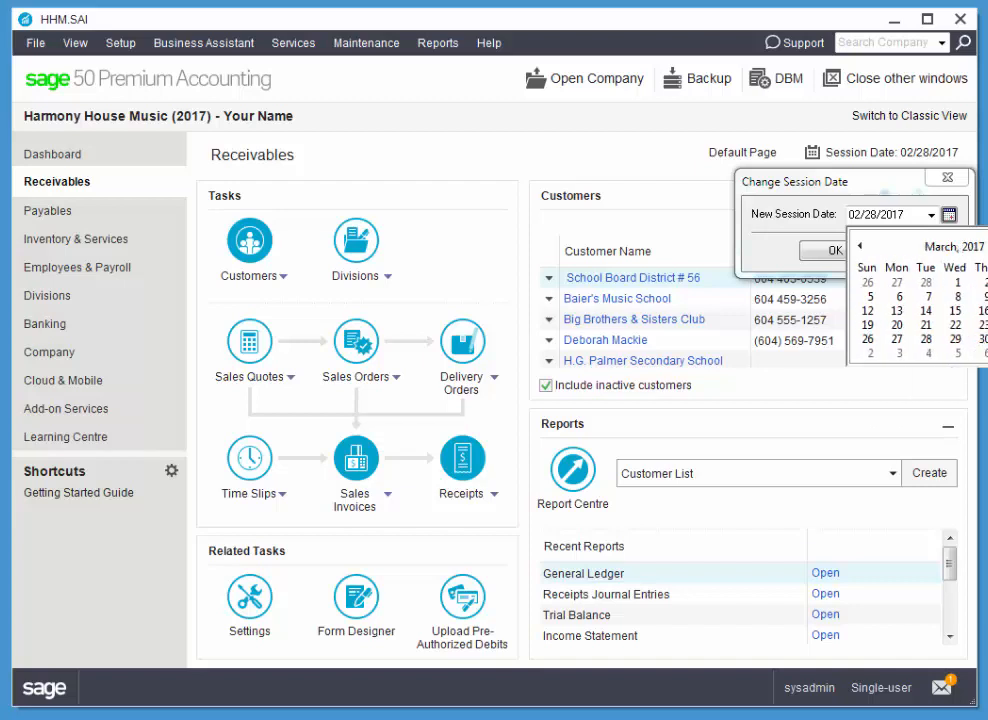
left_click(830, 250)
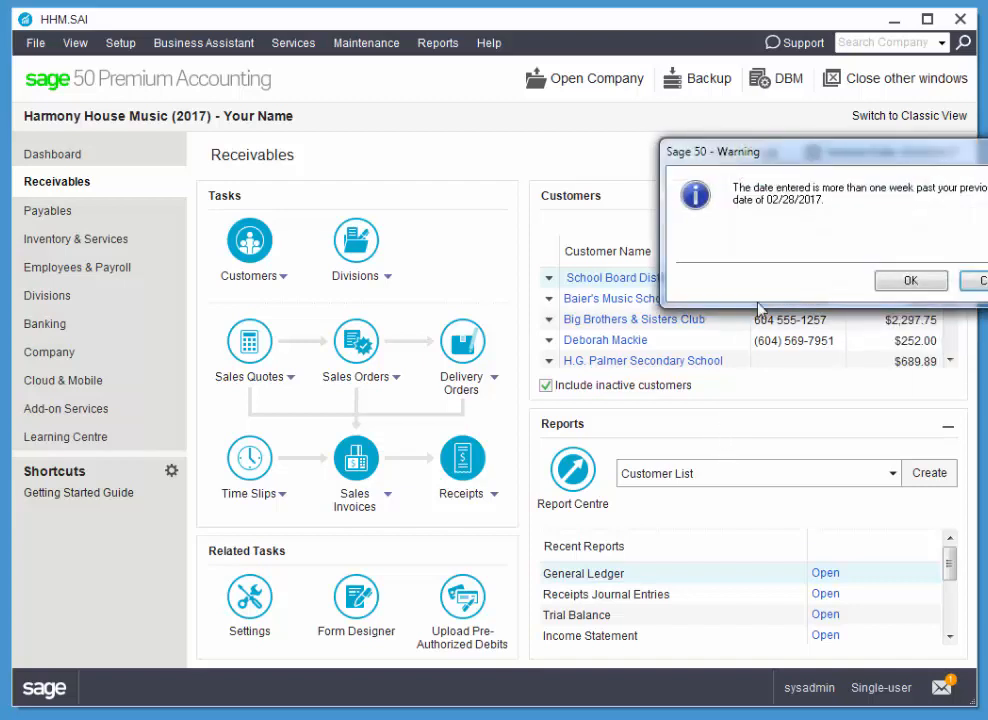
left_click(910, 280)
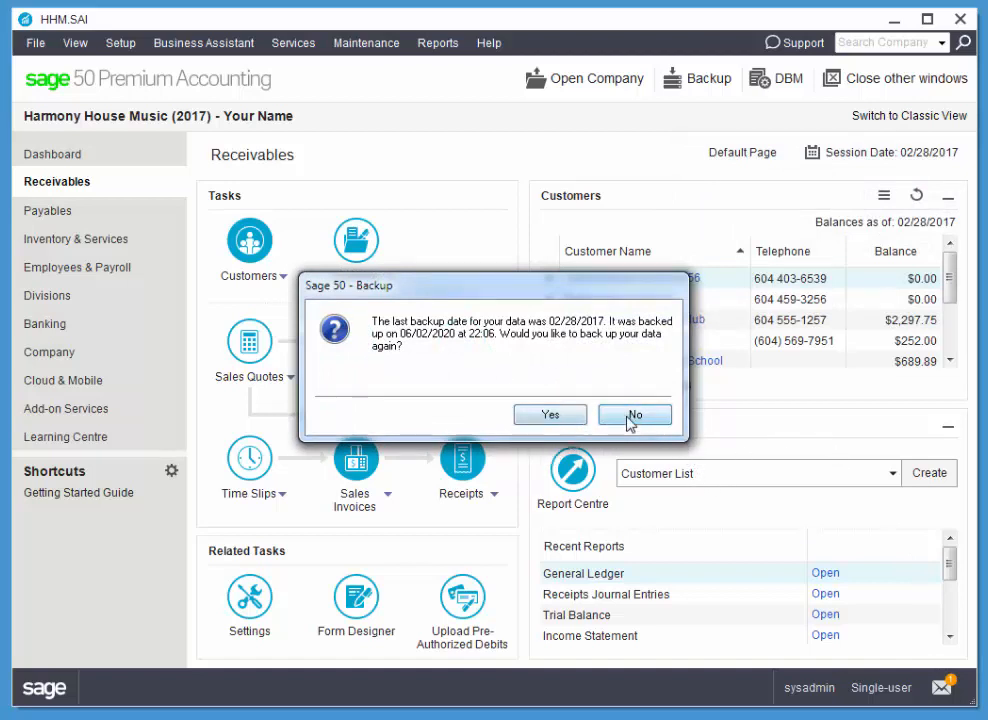
left_click(634, 414)
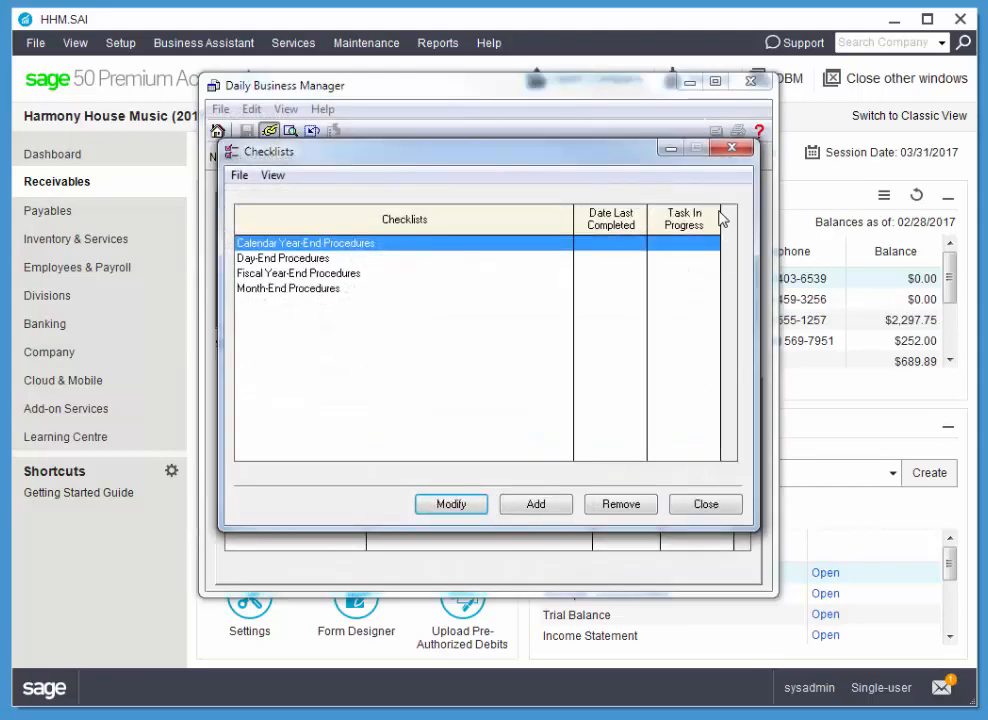
left_click(704, 504)
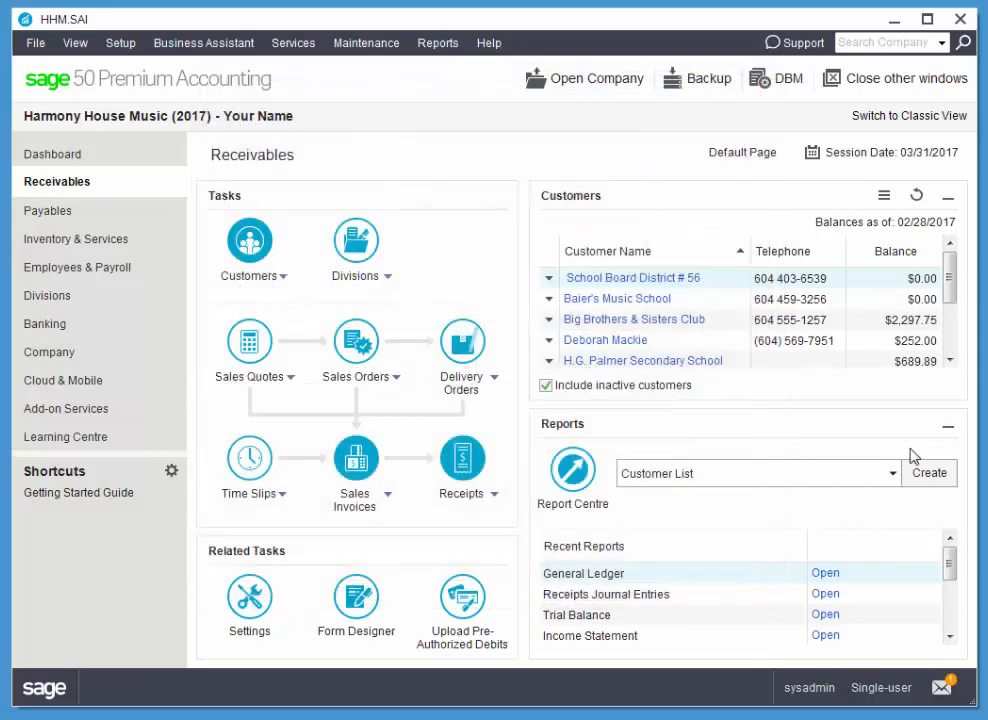
mouse_move(776, 78)
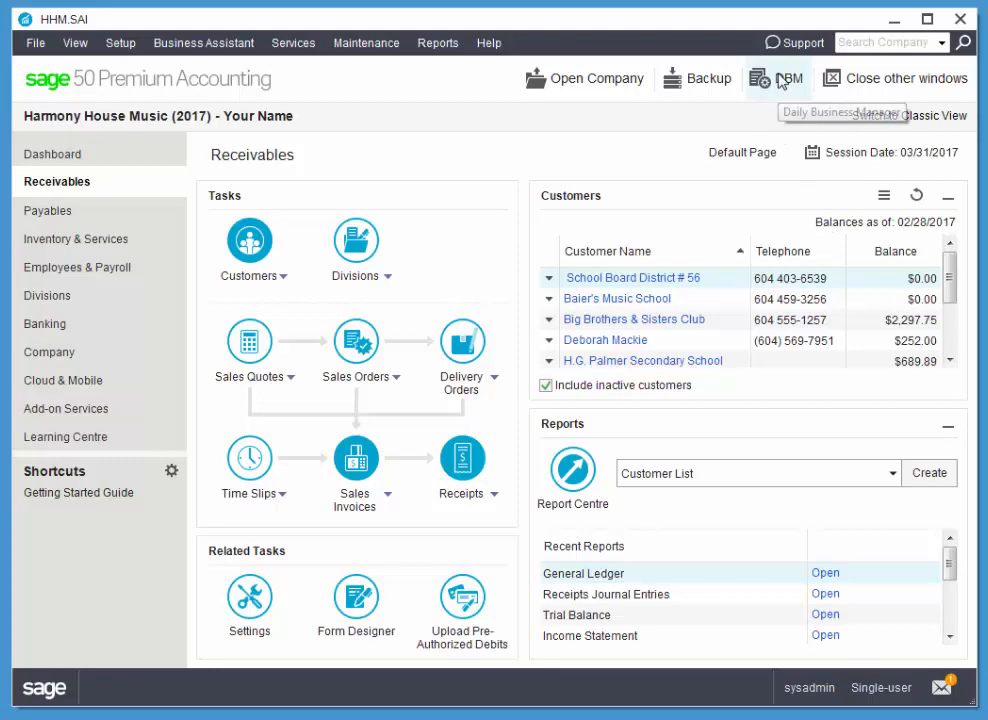
Select March 21, 2017 in the Daily Business Manager calendar and start its note
left_click(776, 78)
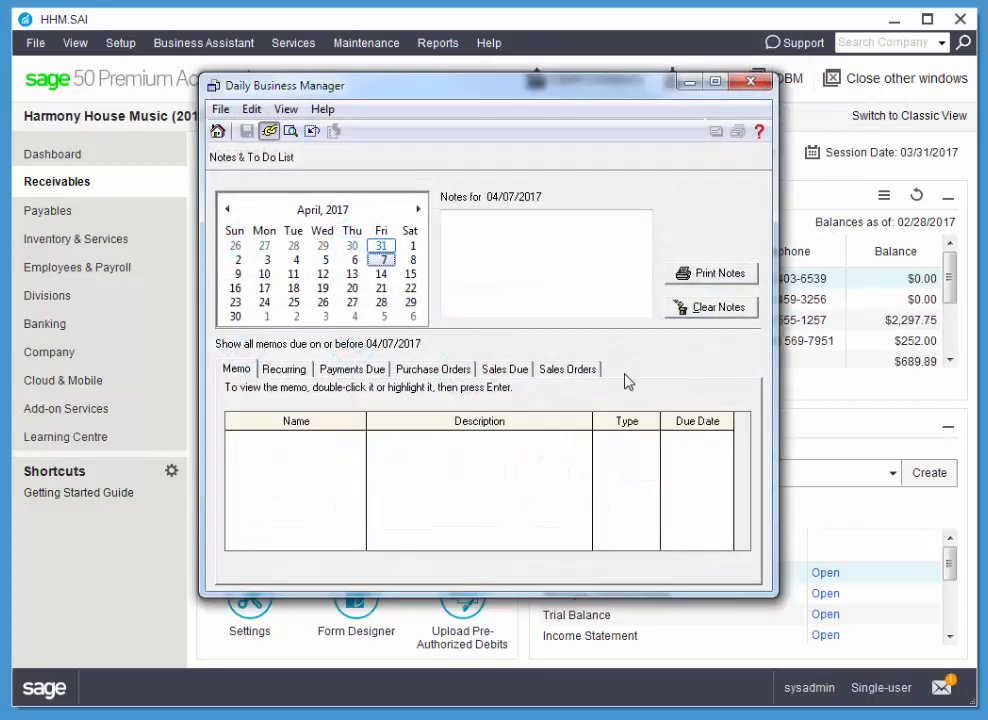
mouse_move(620, 370)
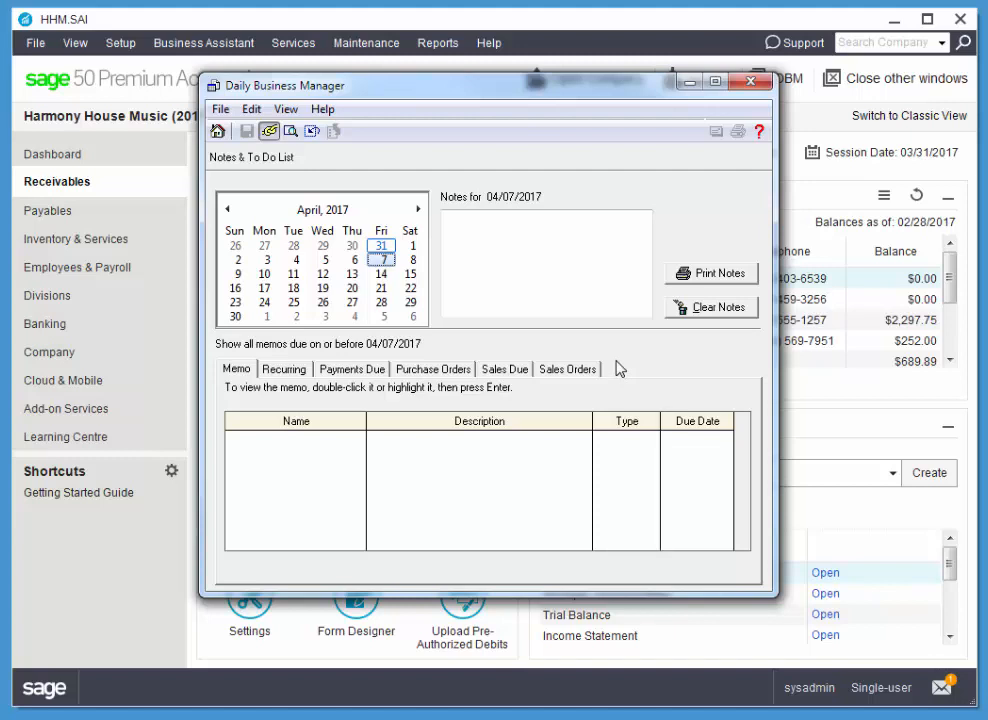
mouse_move(604, 370)
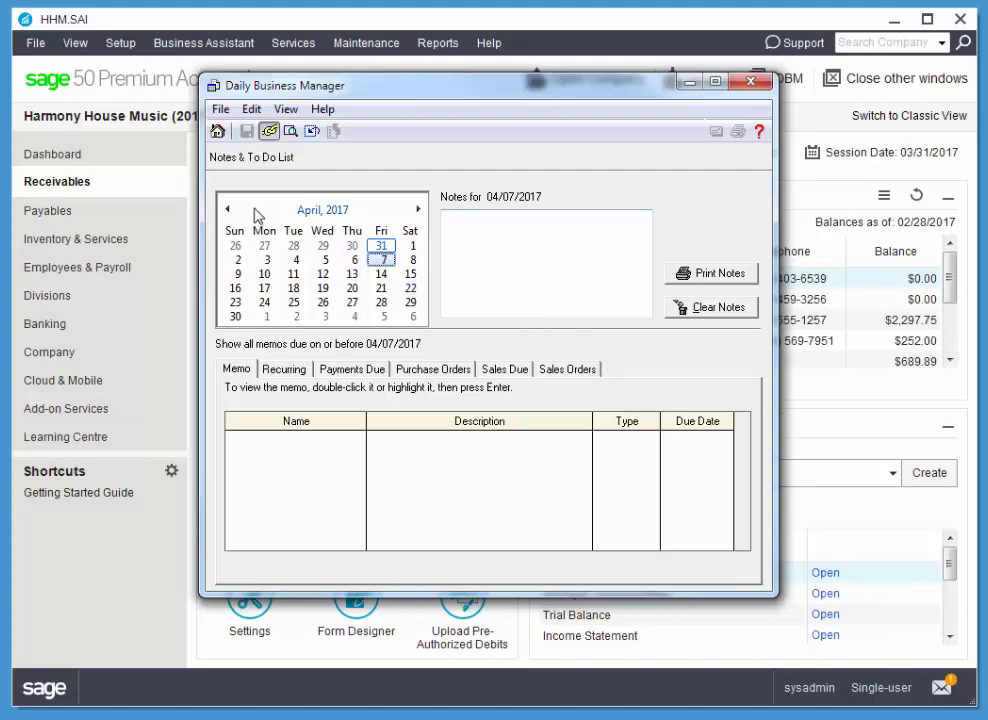
left_click(228, 208)
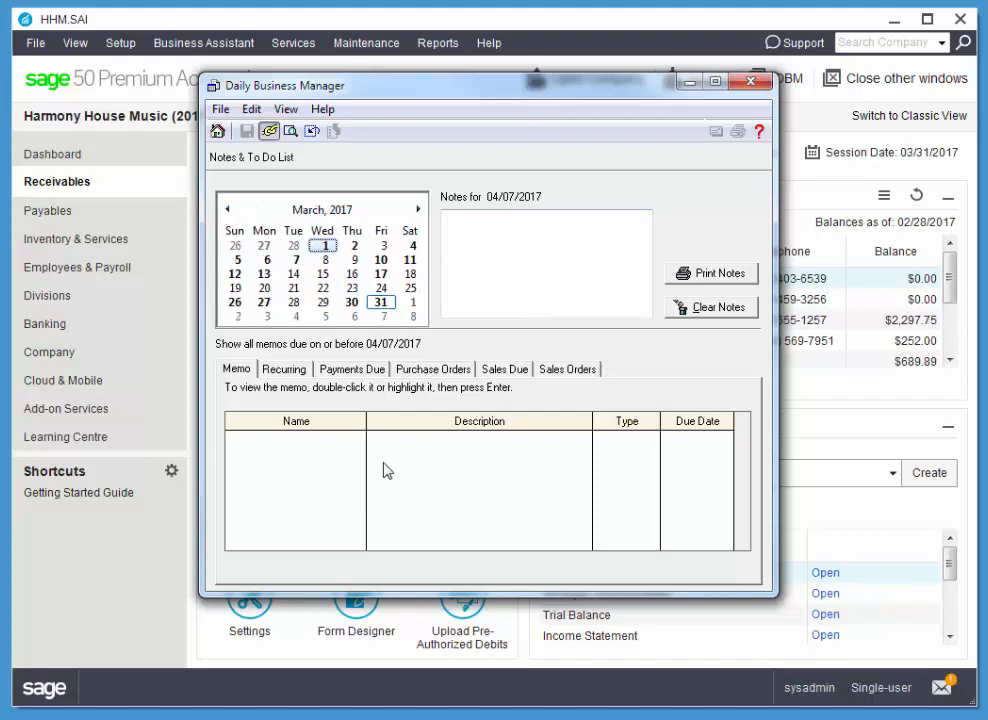
mouse_move(336, 326)
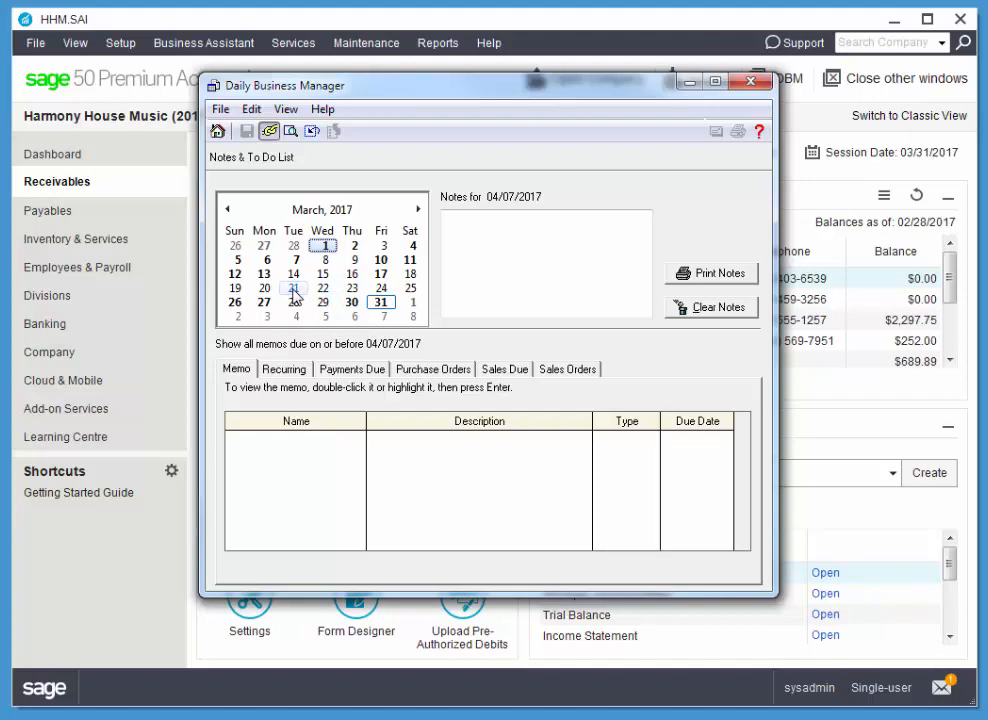
left_click(264, 288)
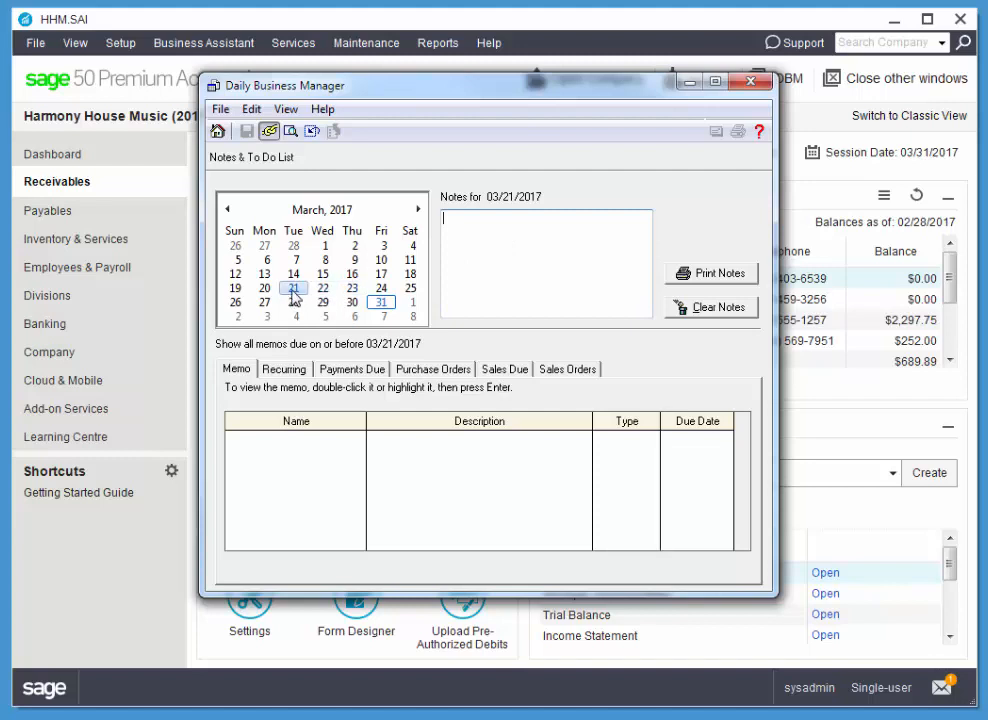
left_click(544, 260)
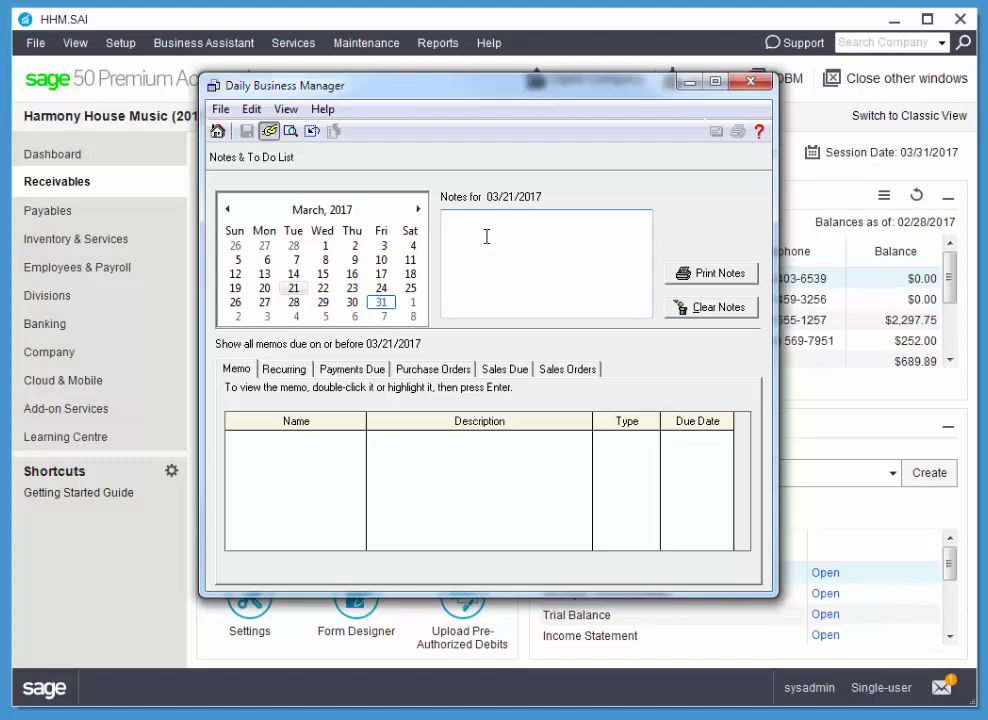
mouse_move(498, 242)
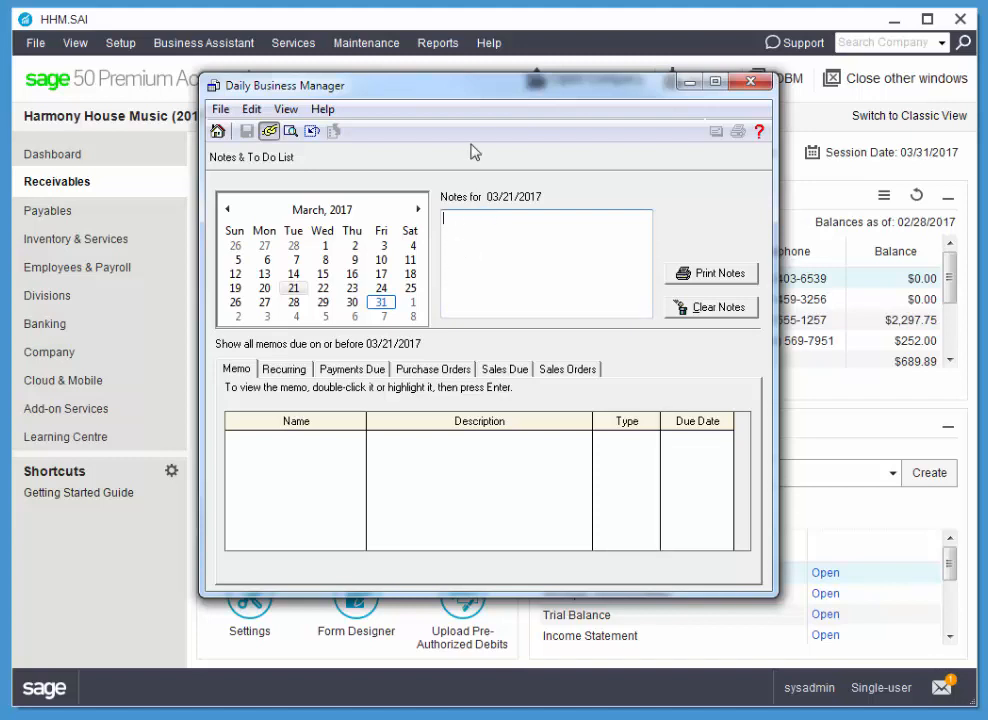
mouse_move(548, 236)
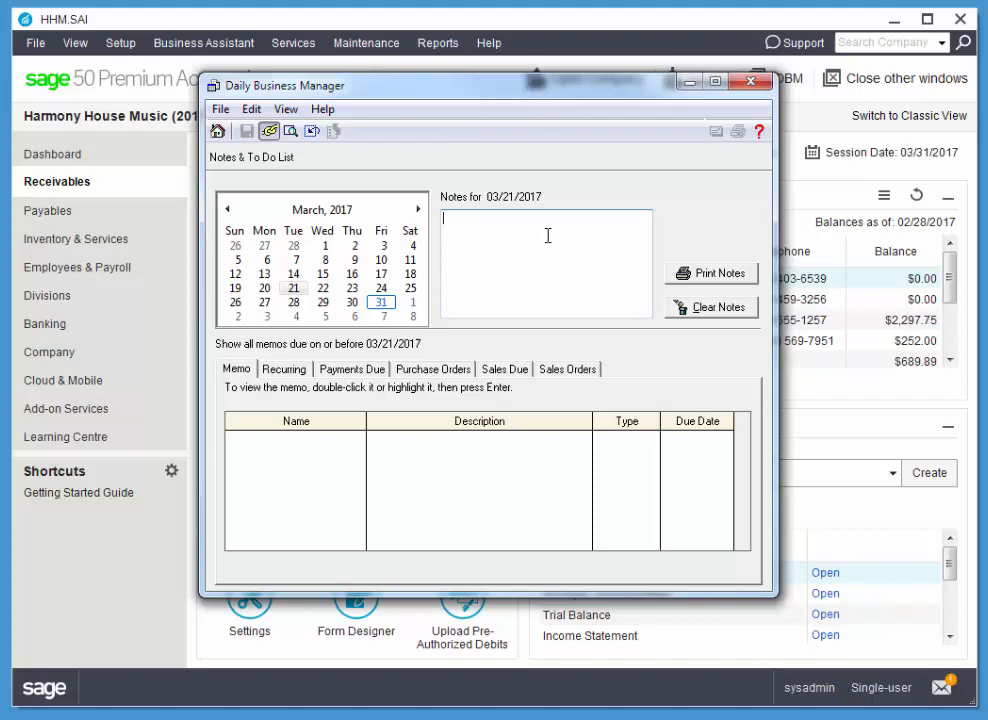
Enter the note text "Monthly staff meeting - 9am"
type("Monthly")
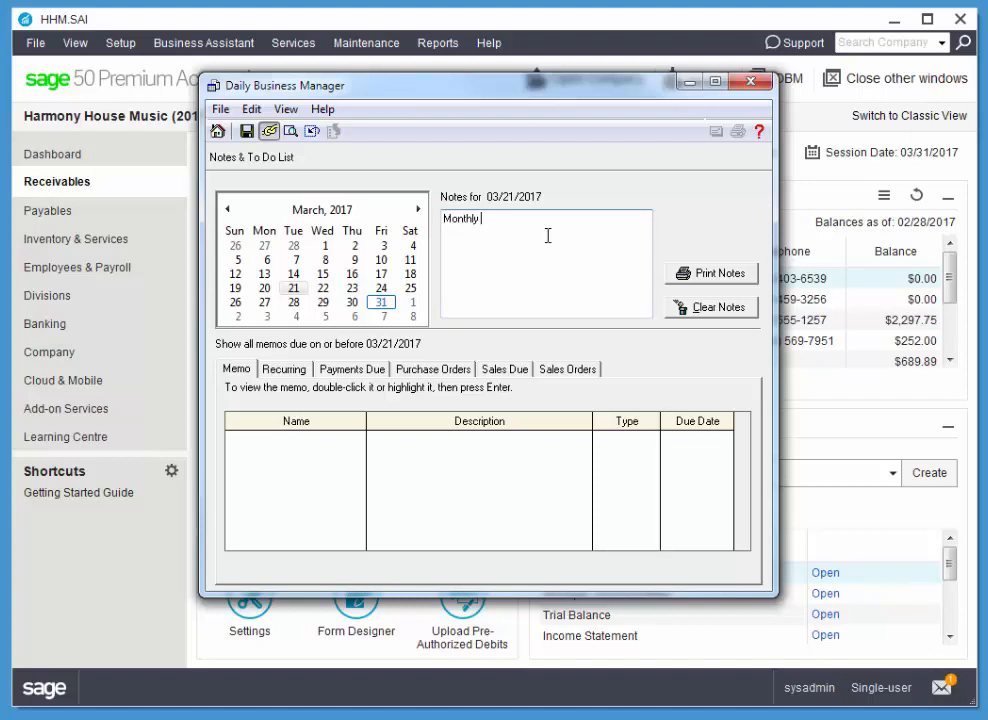
type("Staff")
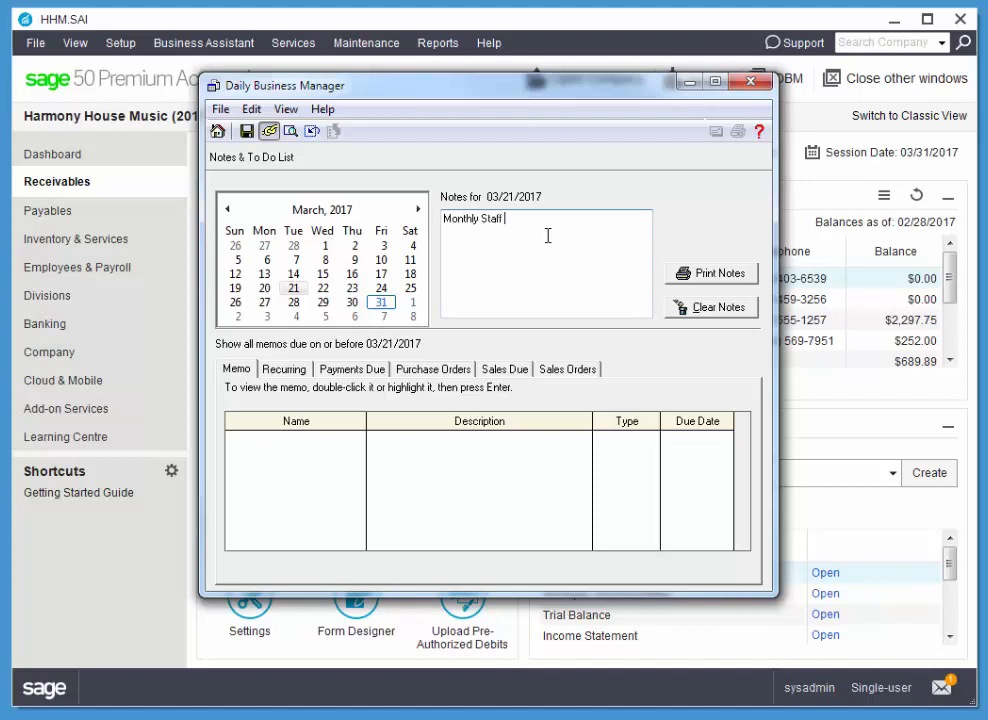
key("BackSpace")
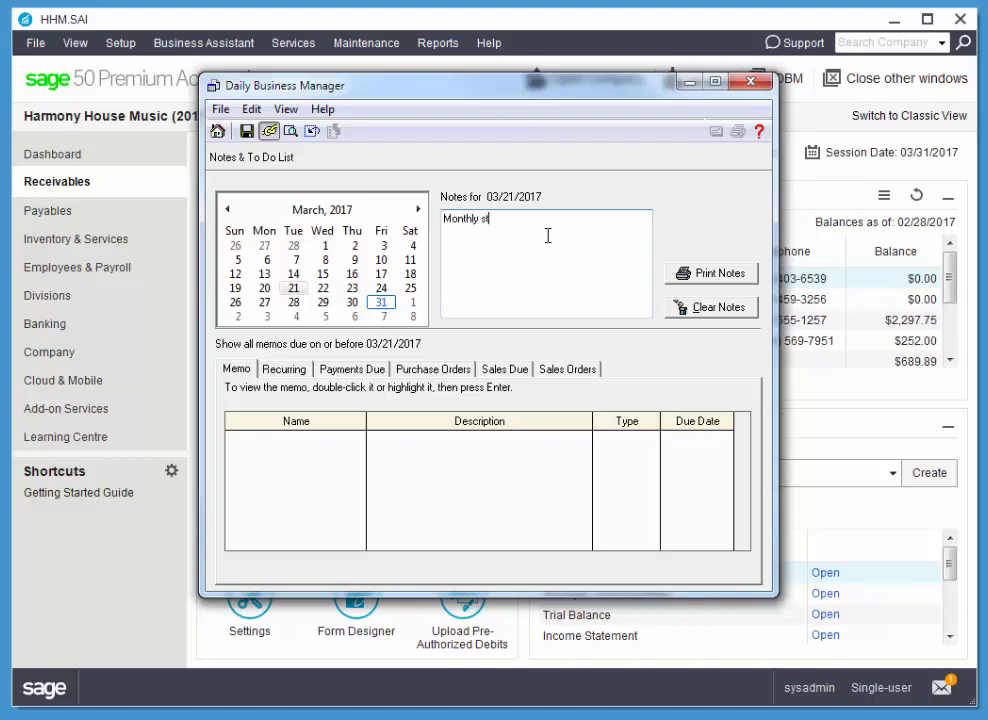
type("aff meeting")
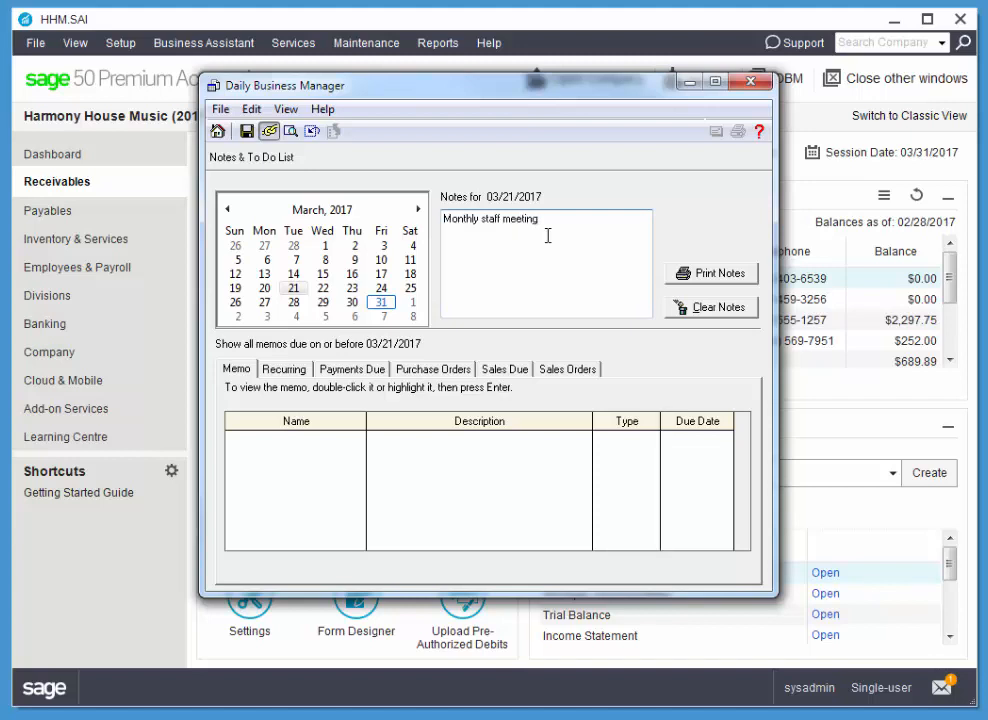
type("- 9")
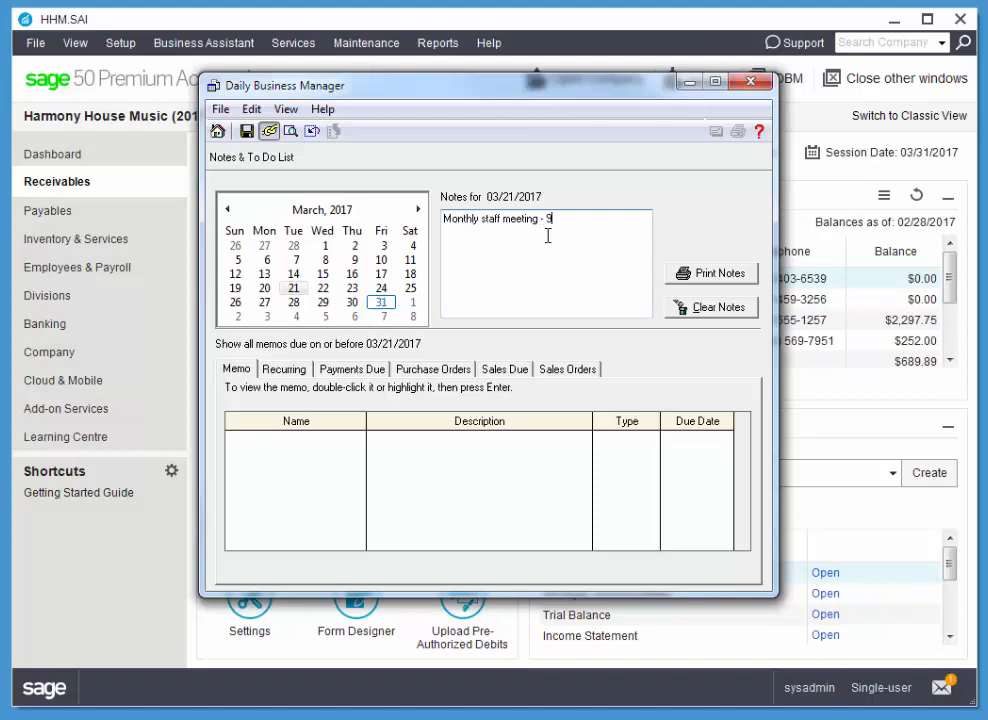
type("a")
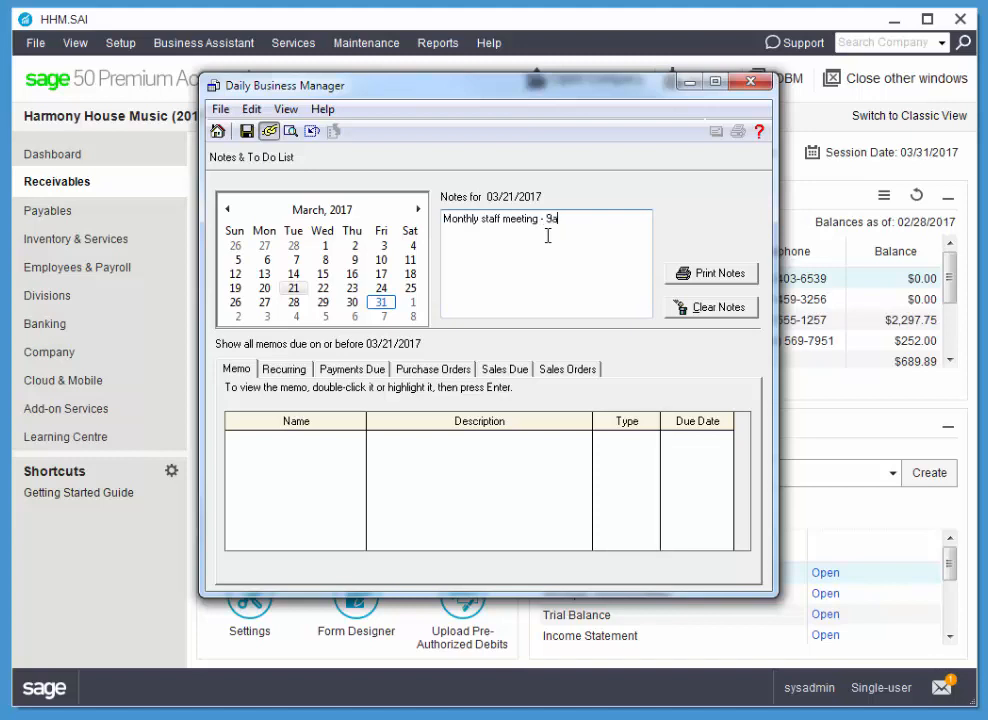
type("m")
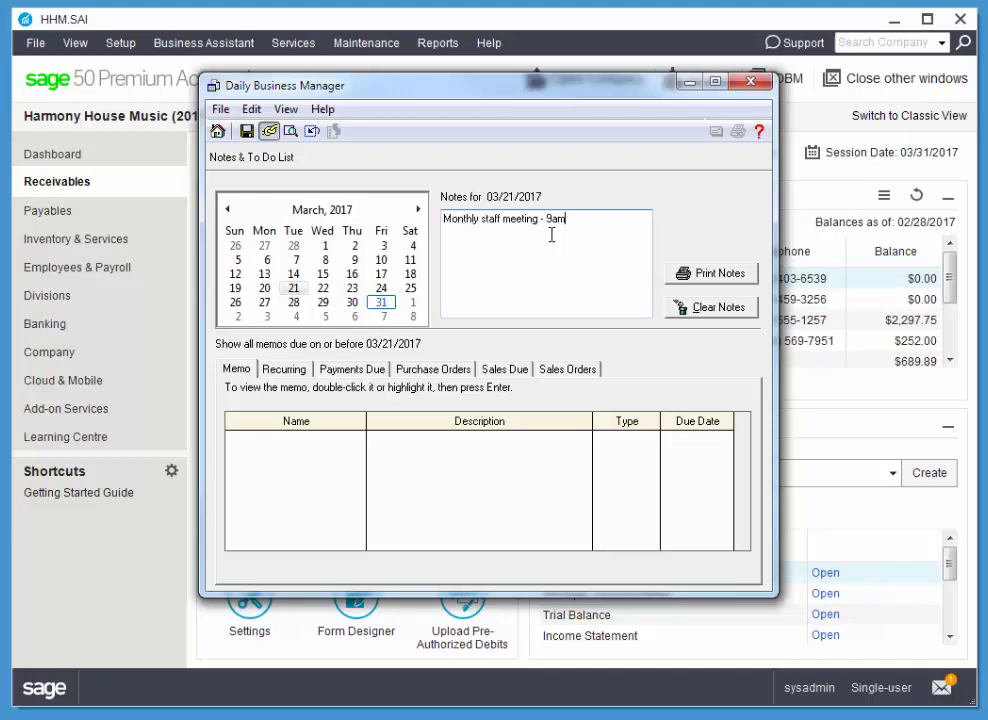
mouse_move(644, 384)
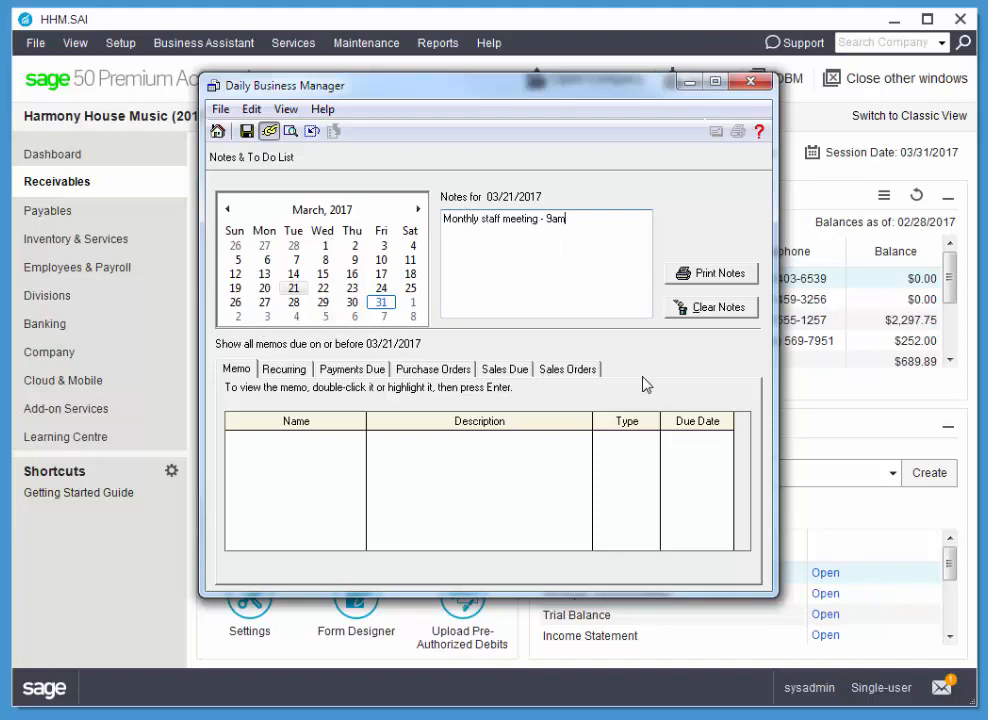
mouse_move(670, 384)
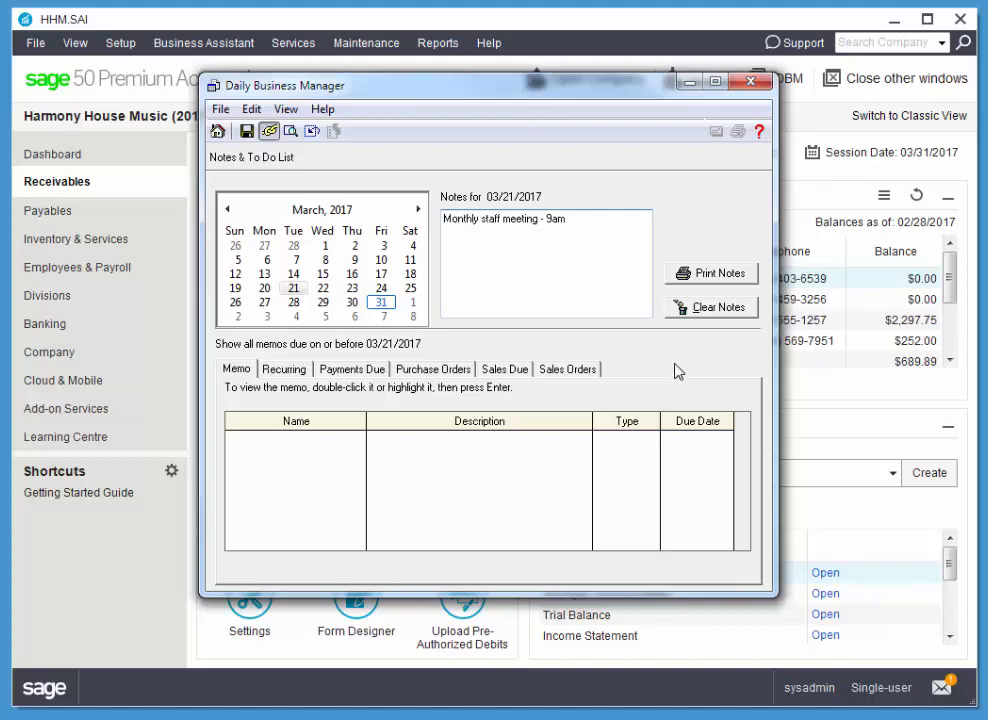
mouse_move(536, 390)
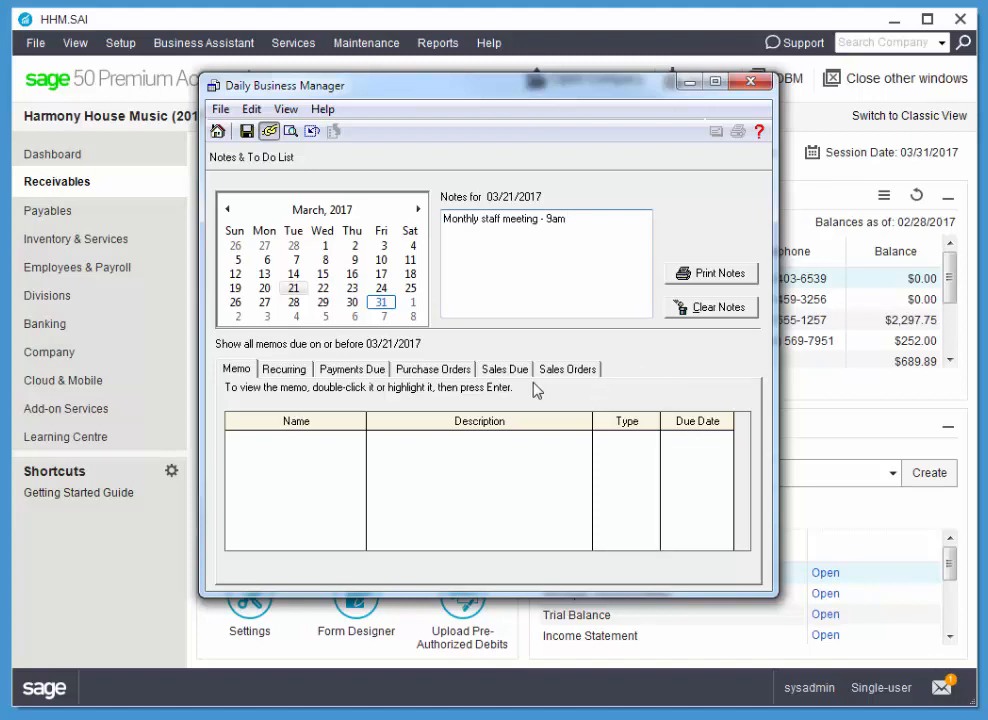
Show the purchase invoices due and leave only the Imperial Oil 140.00 invoice marked
left_click(352, 368)
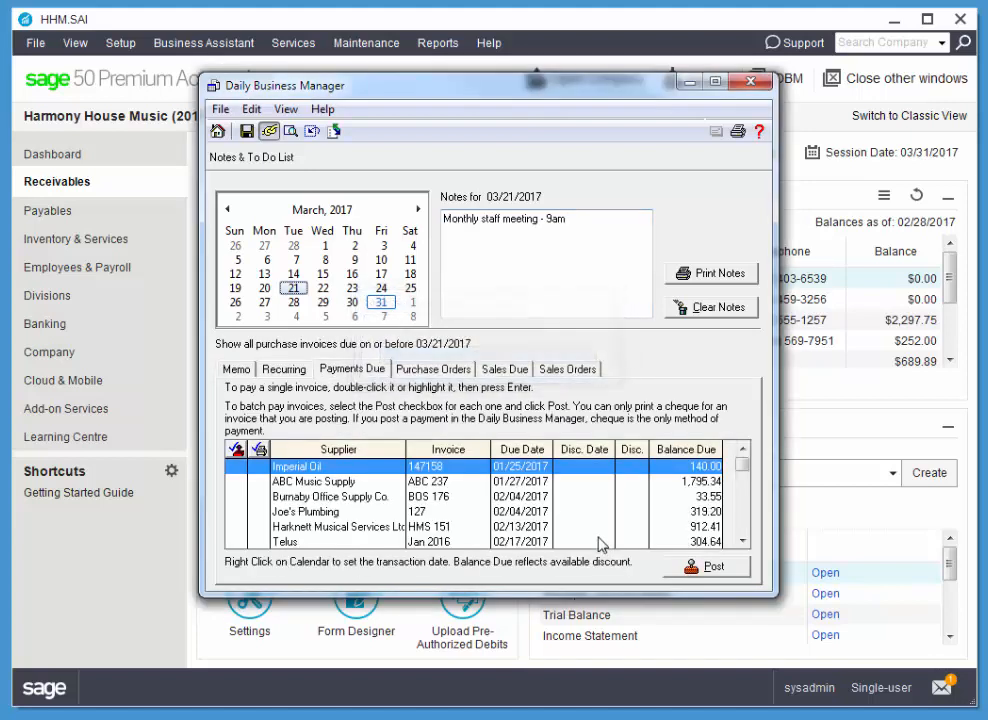
mouse_move(624, 456)
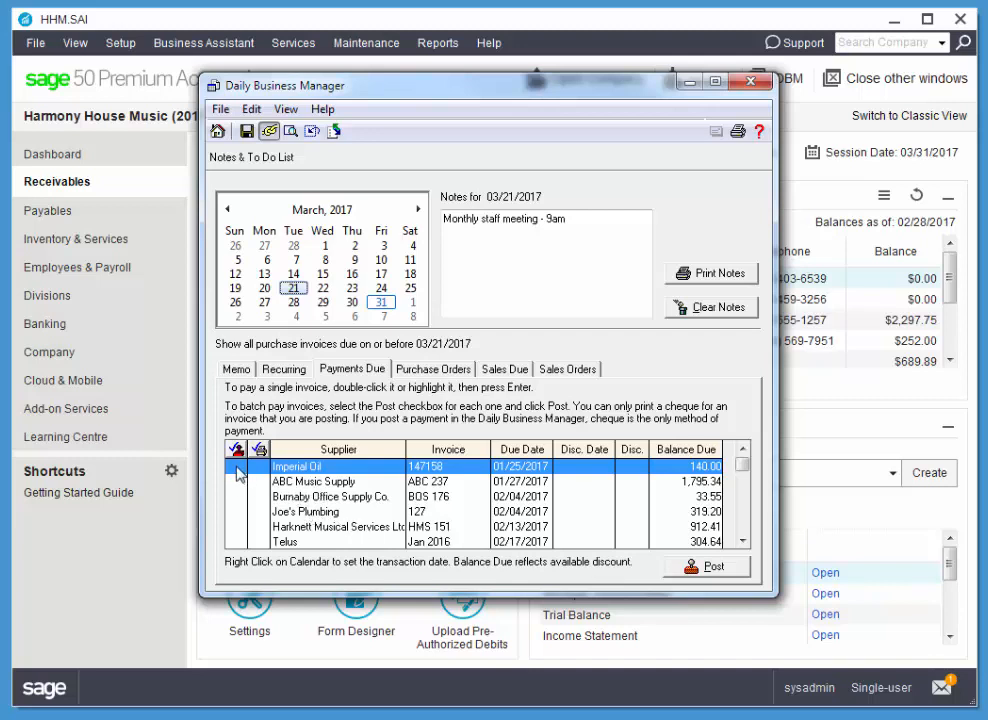
left_click(236, 466)
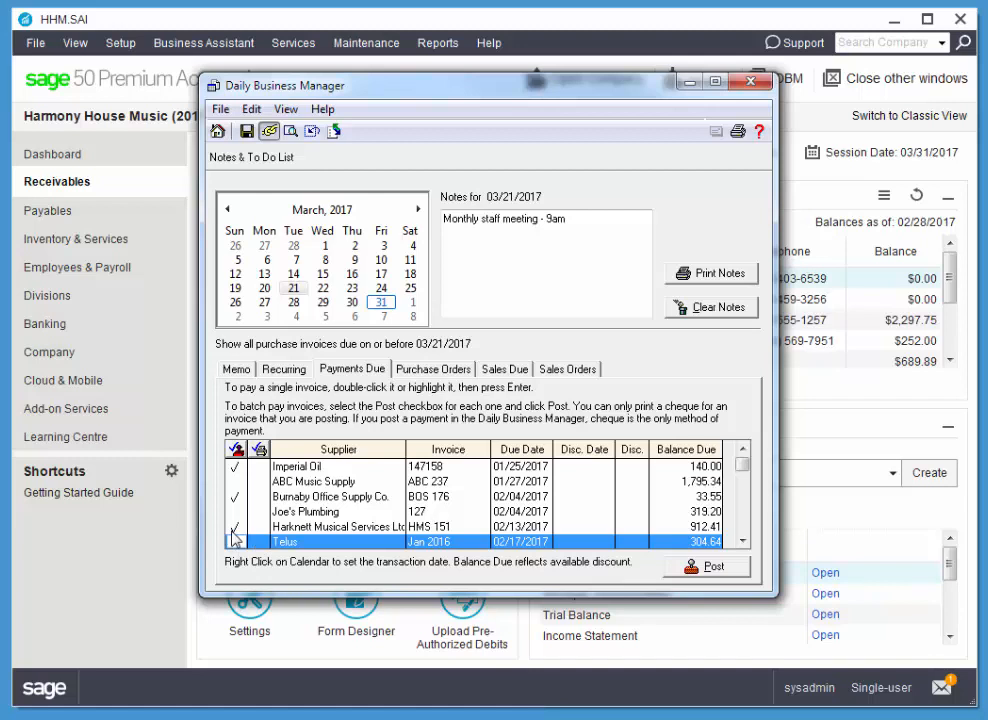
left_click(330, 496)
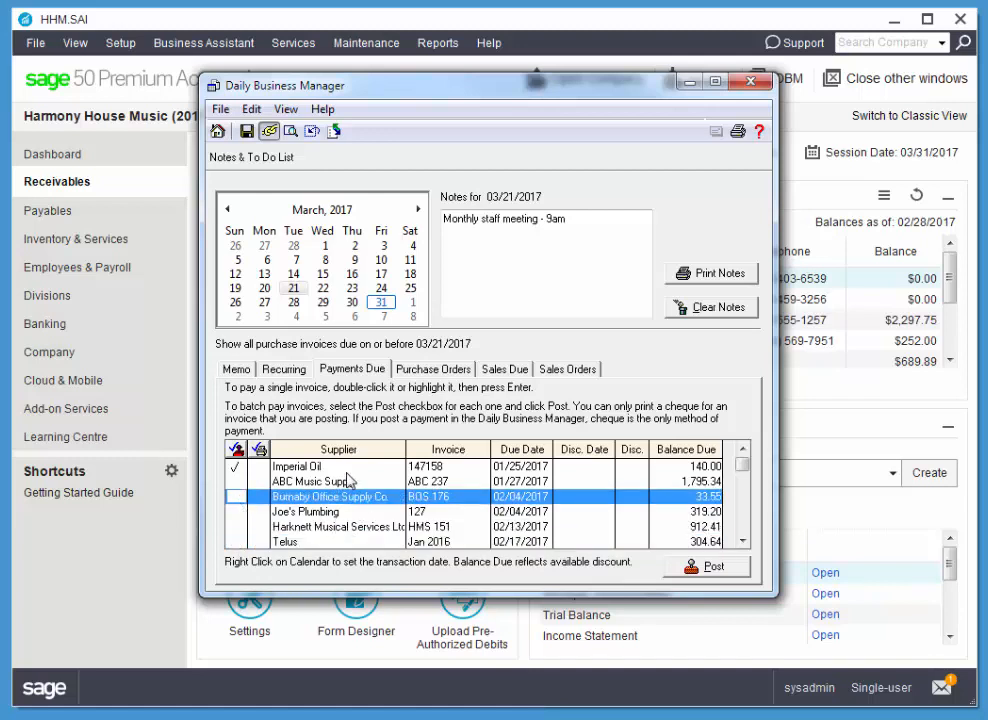
mouse_move(638, 572)
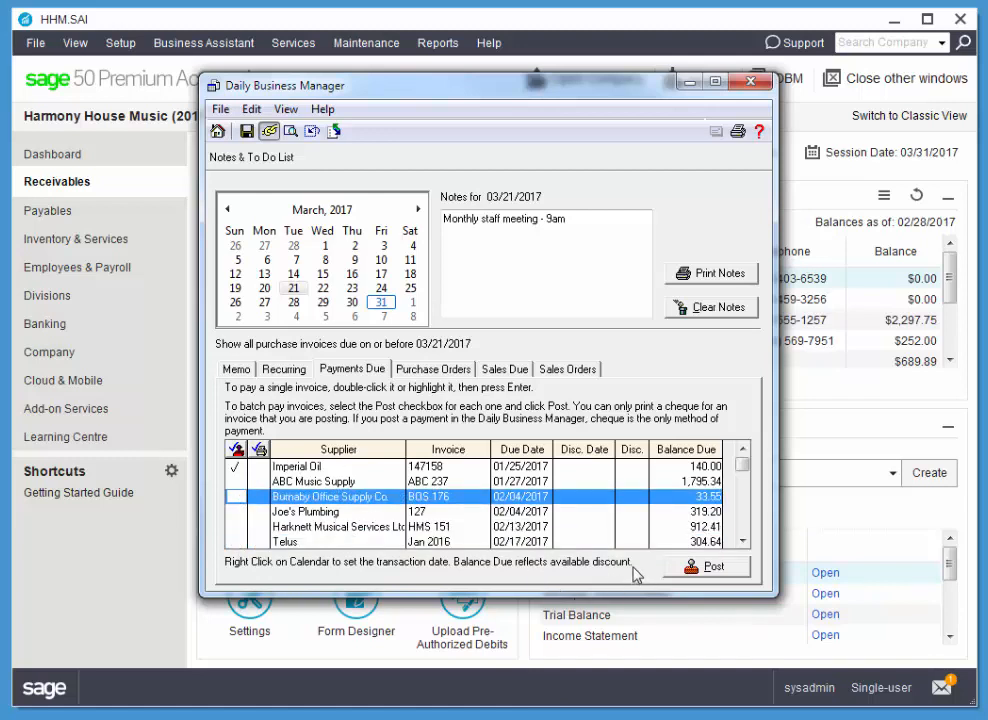
mouse_move(616, 596)
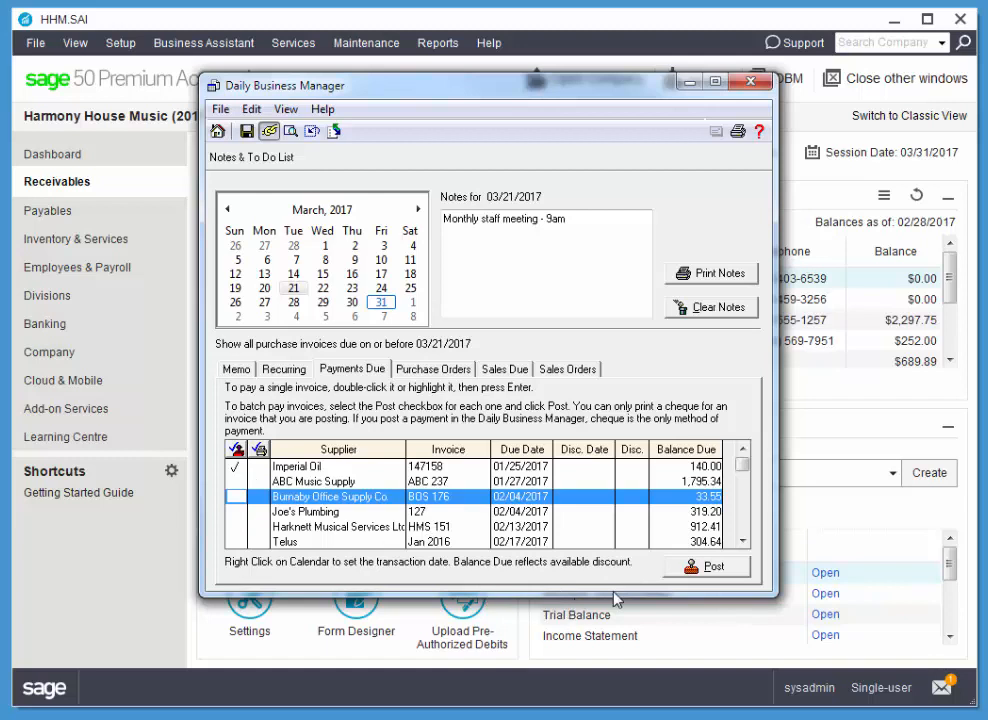
mouse_move(642, 504)
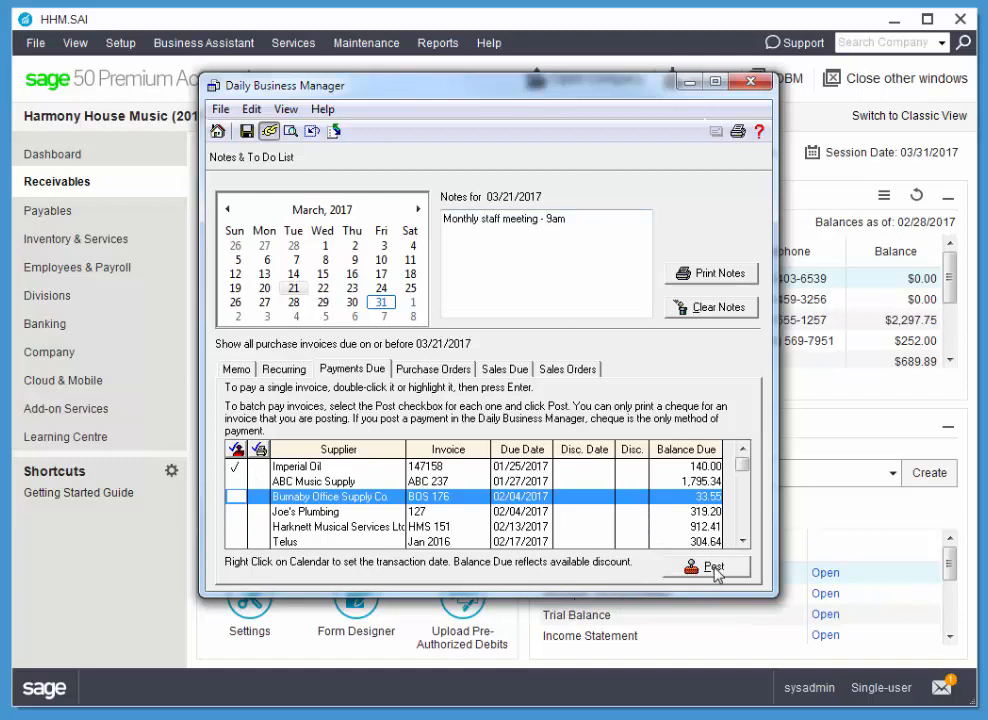
Post the Imperial Oil cheque, declining additional information and acknowledging the summary
left_click(712, 568)
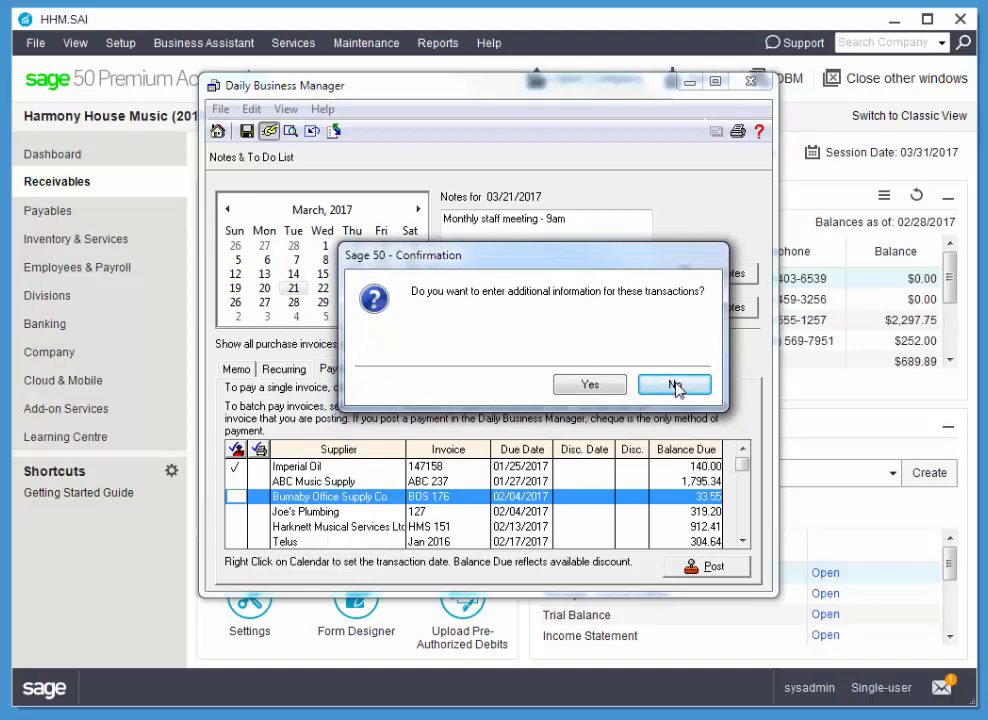
mouse_move(664, 268)
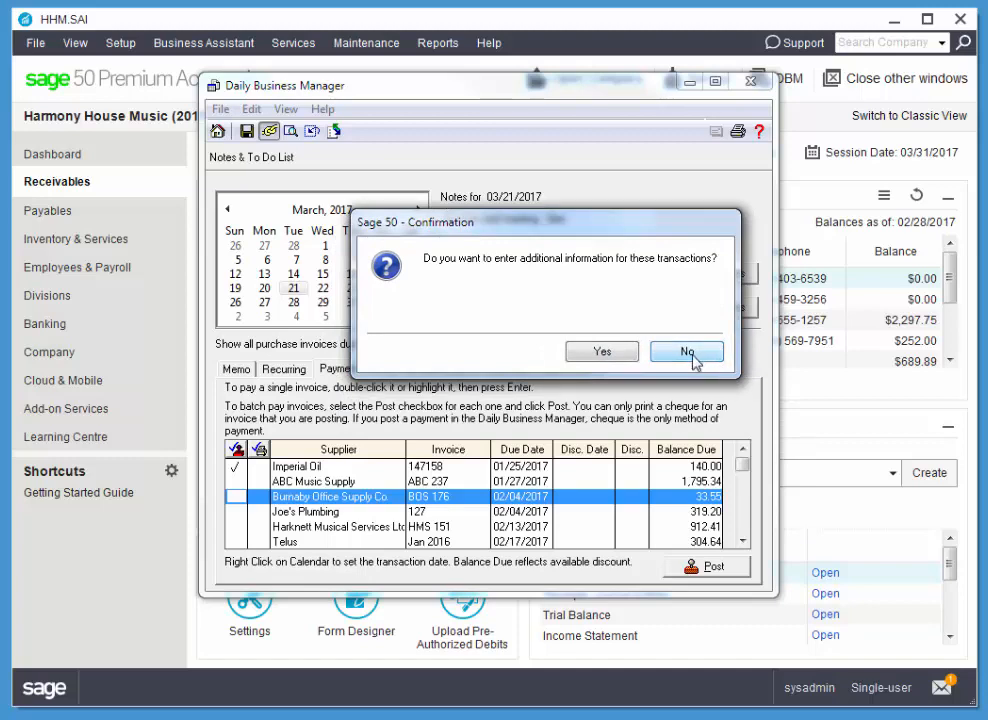
left_click(686, 352)
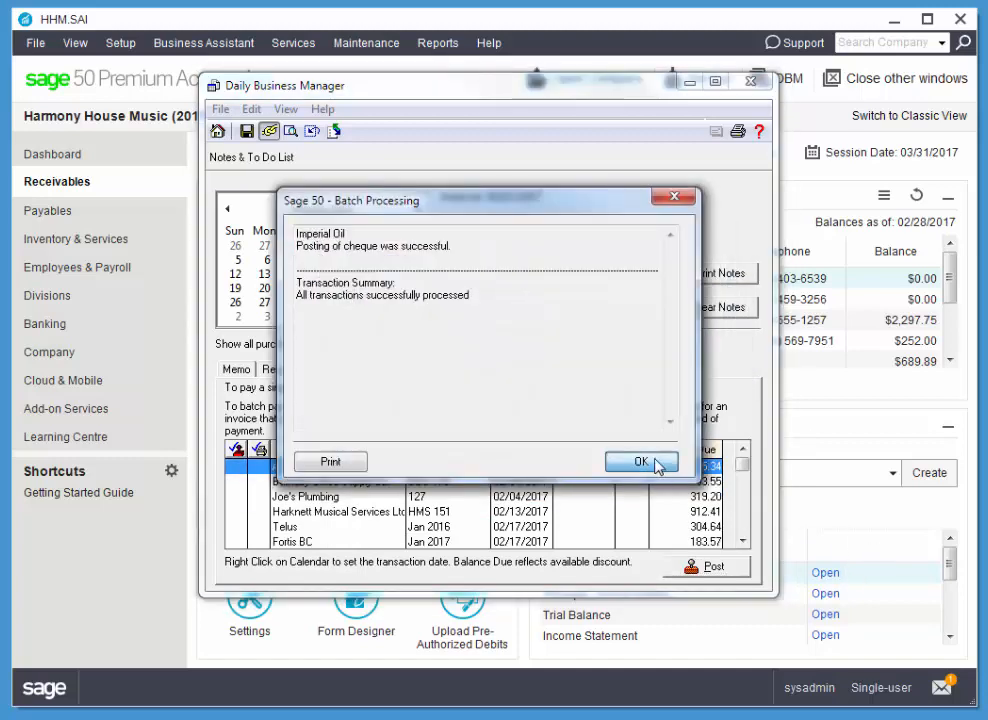
left_click(640, 460)
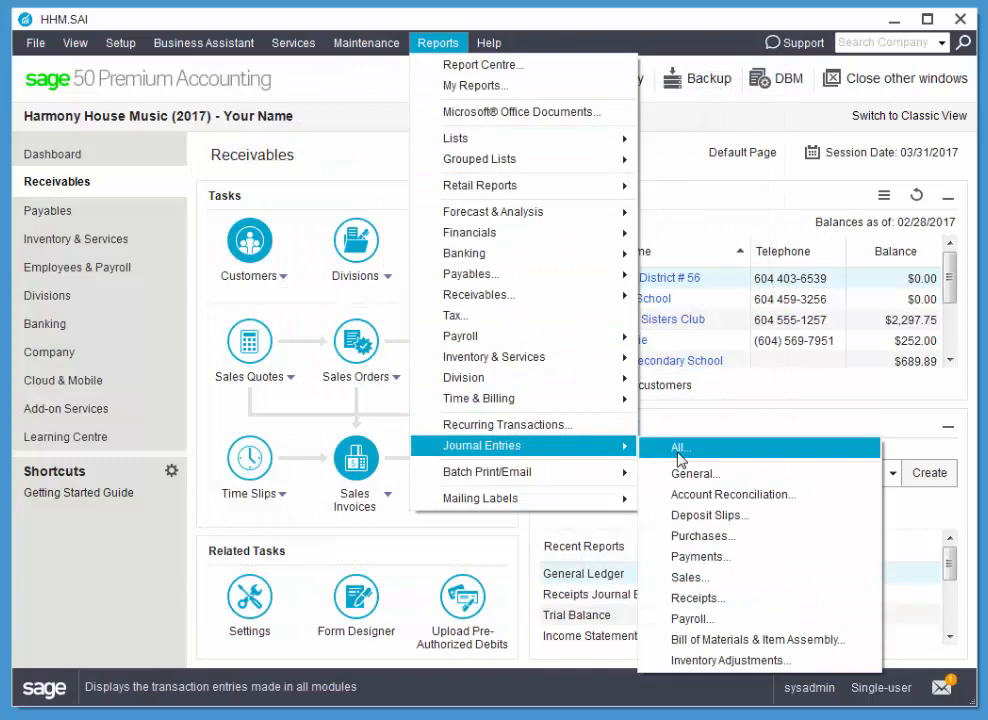
Run the All Journal Entries report from 03/31/2017, review entry J70 for cheque 313, and close it
left_click(680, 446)
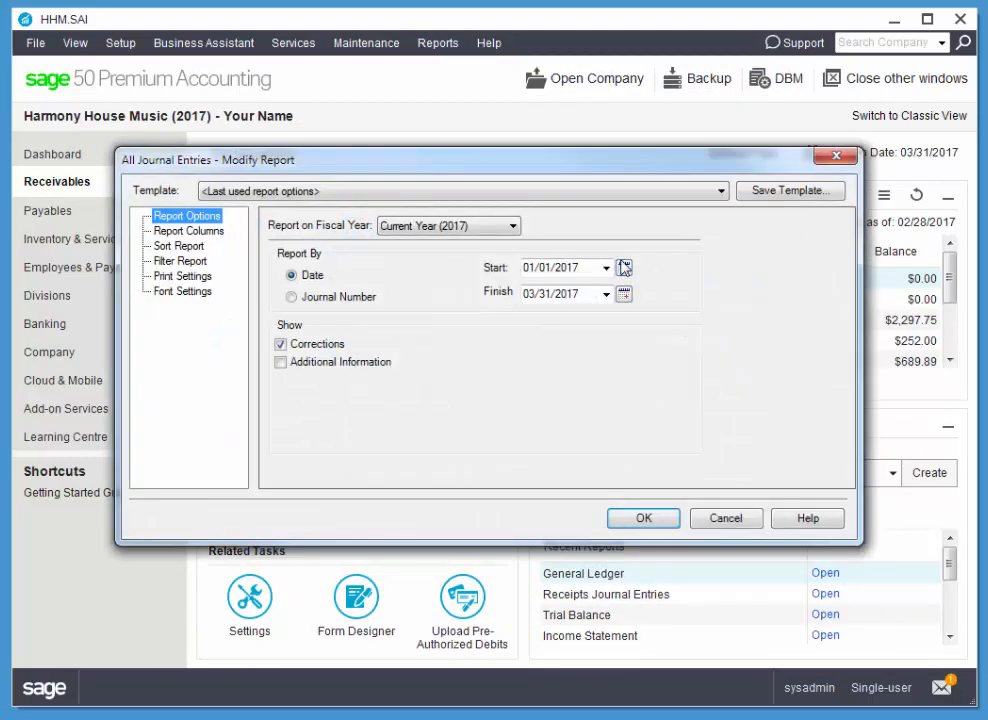
left_click(624, 268)
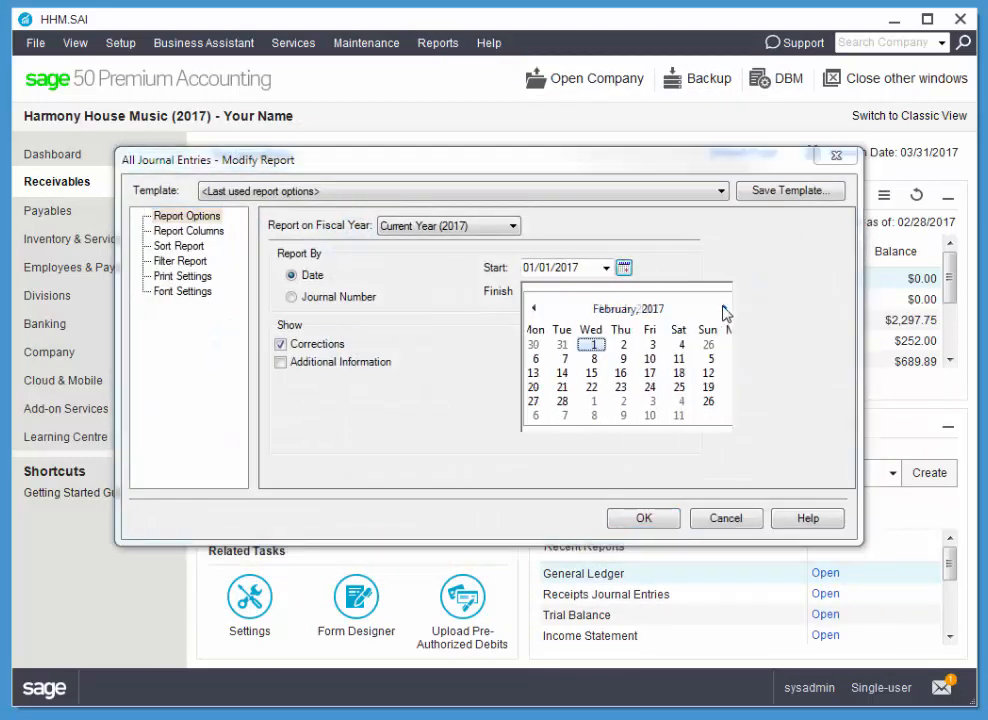
left_click(724, 308)
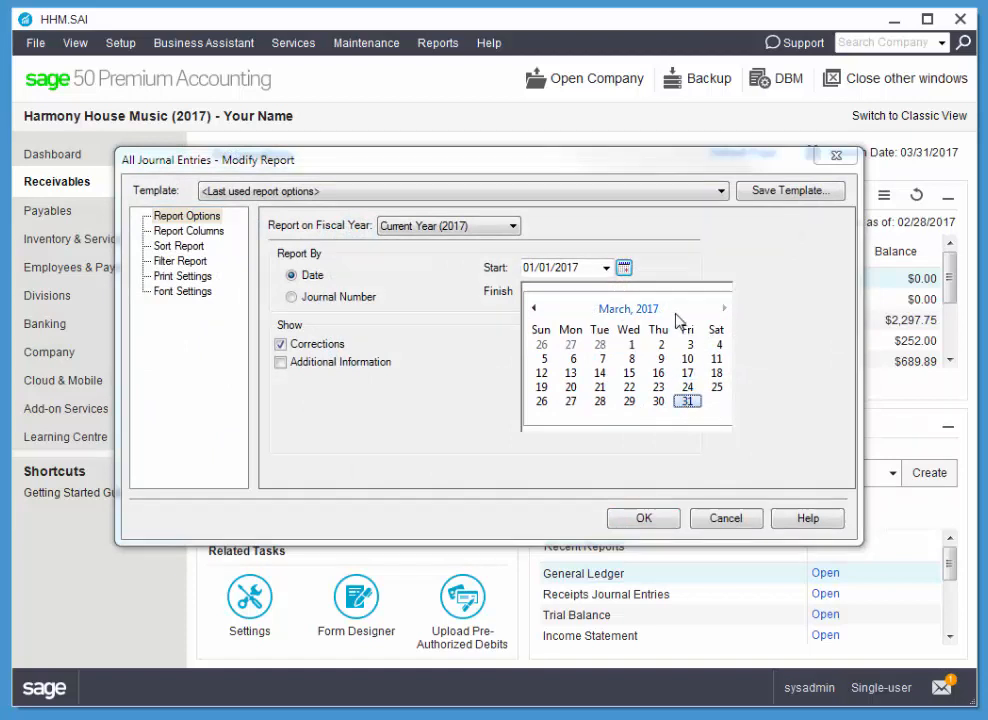
left_click(688, 400)
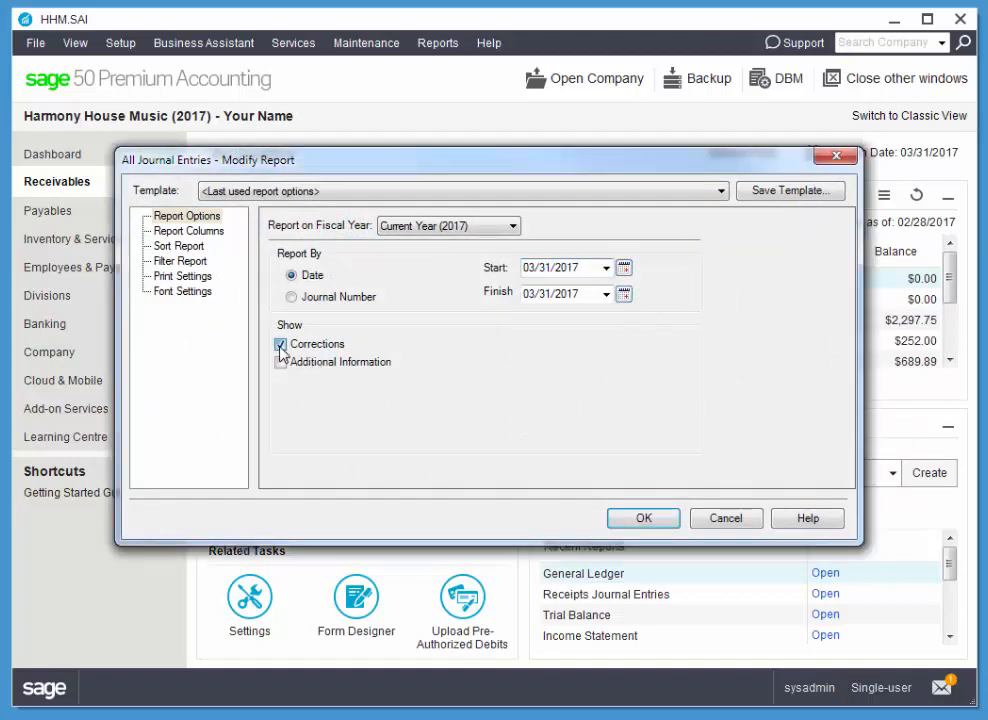
left_click(644, 518)
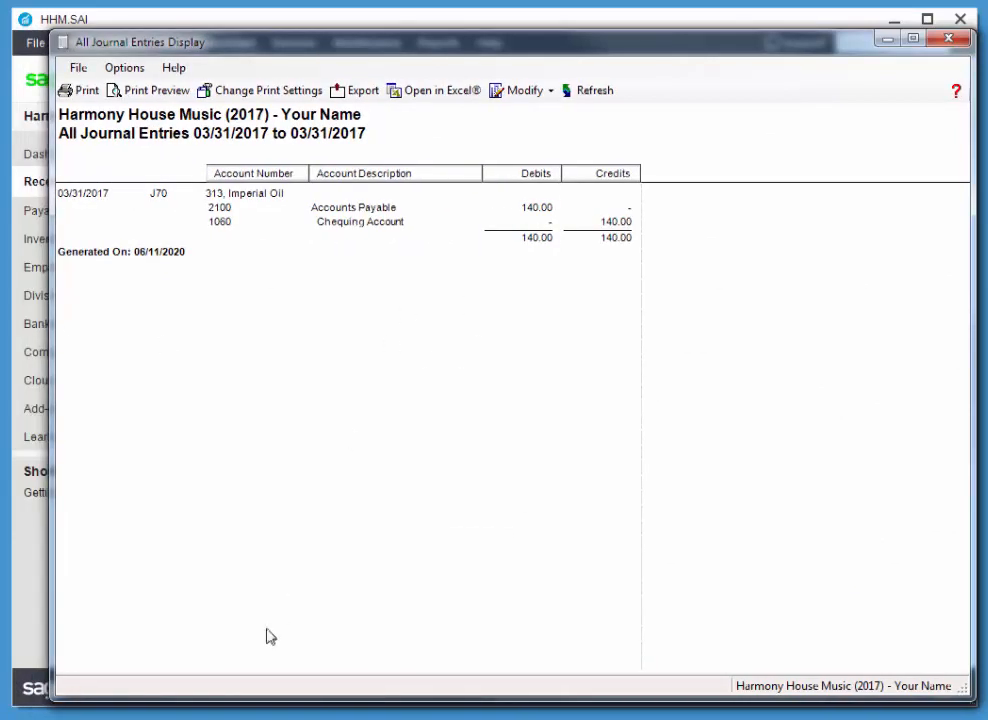
mouse_move(204, 202)
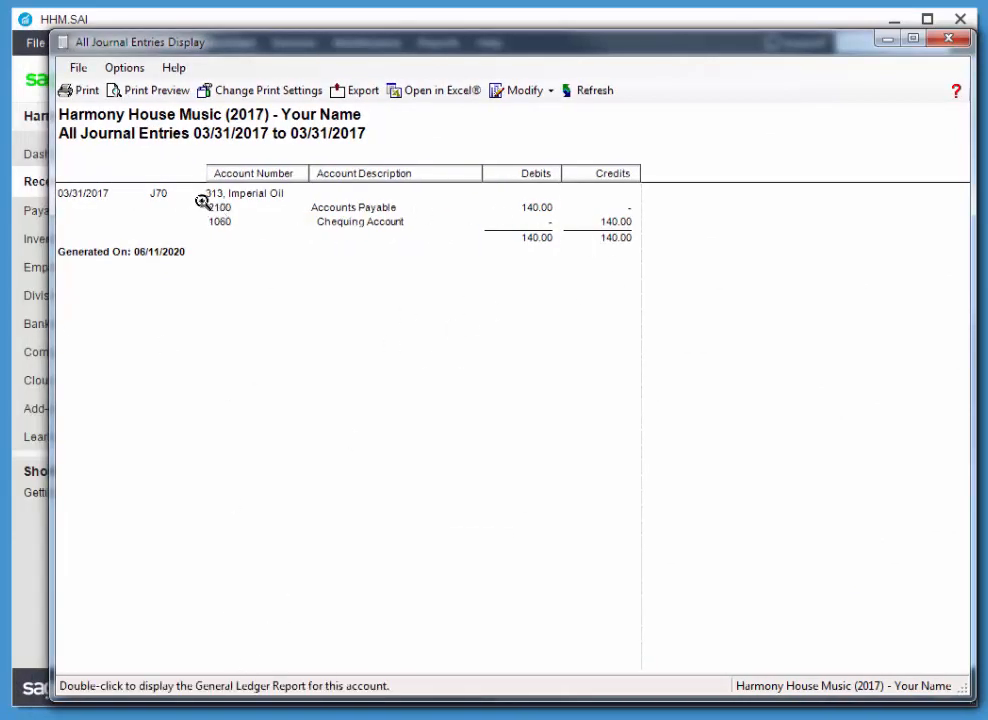
mouse_move(216, 192)
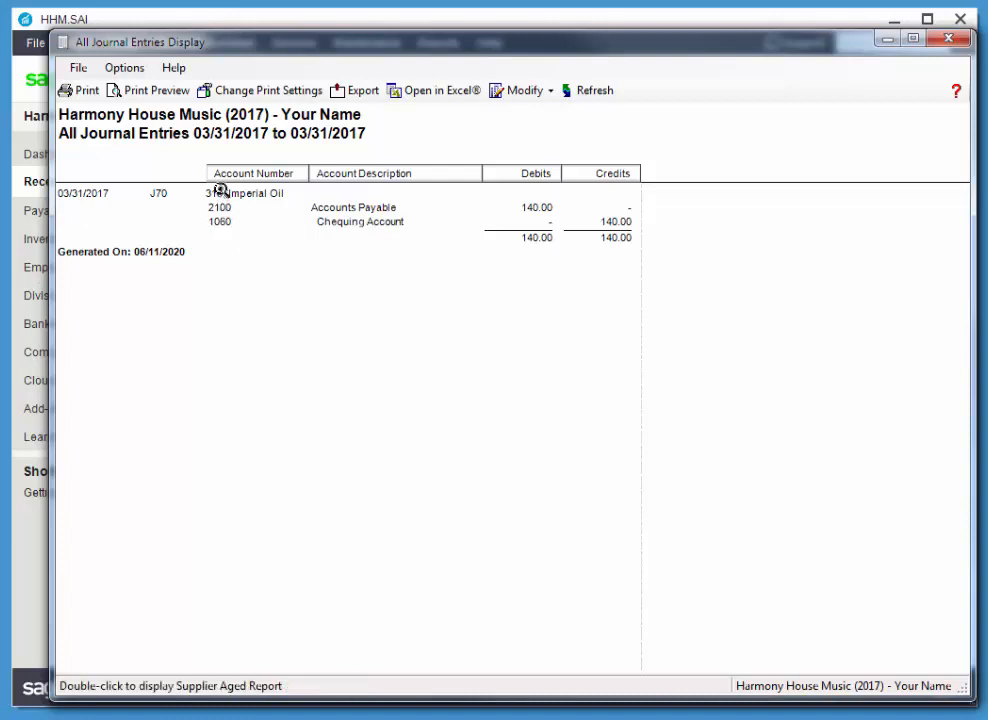
mouse_move(322, 376)
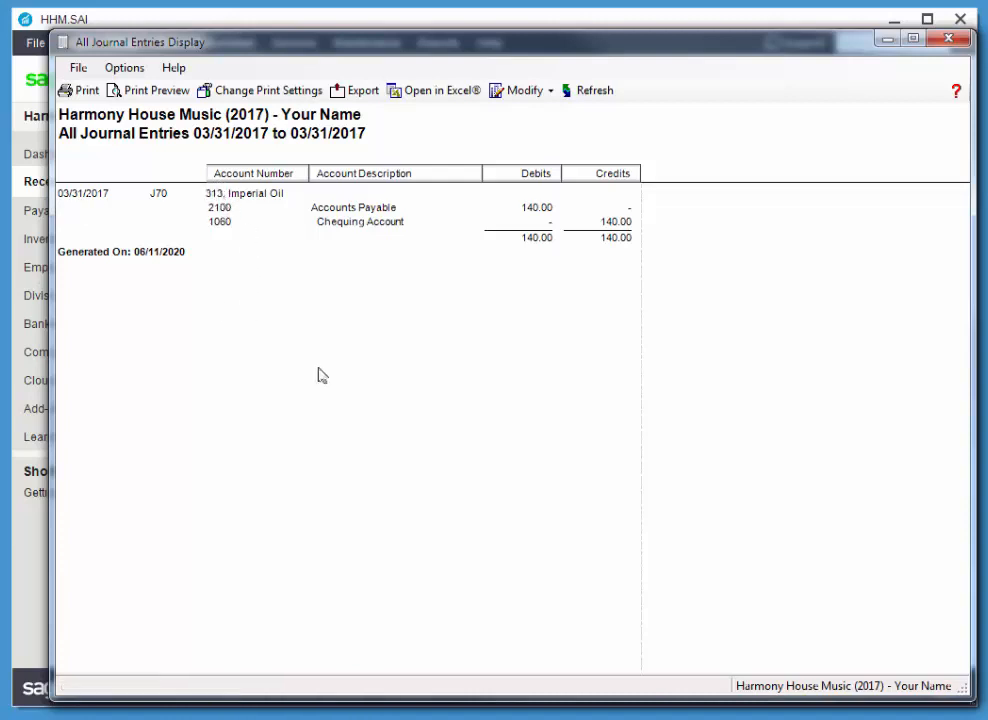
mouse_move(160, 196)
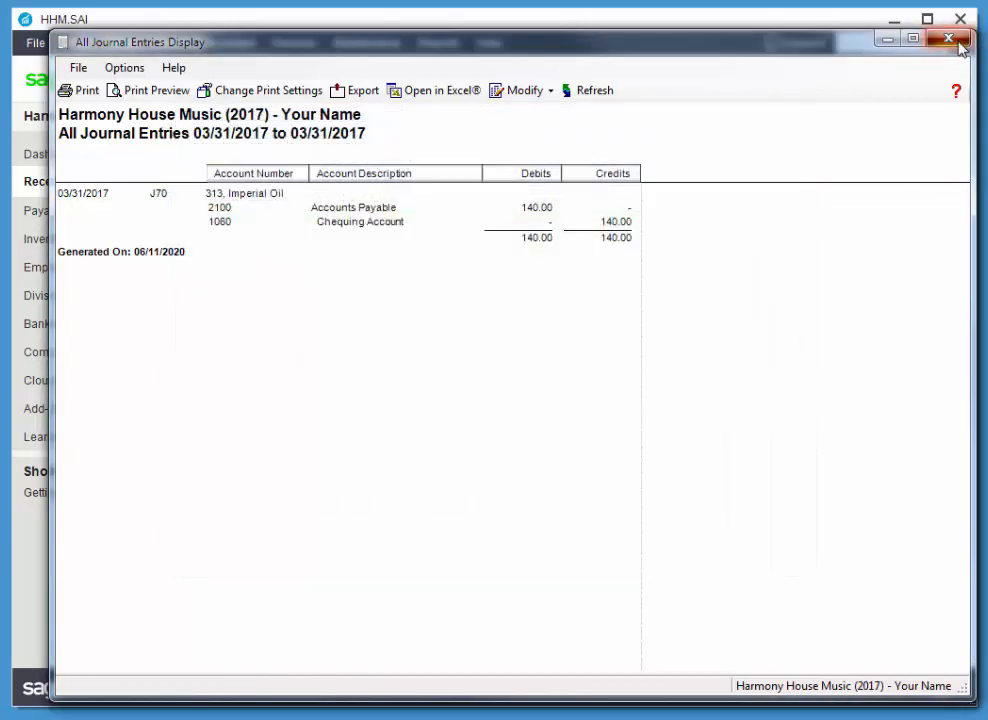
left_click(948, 38)
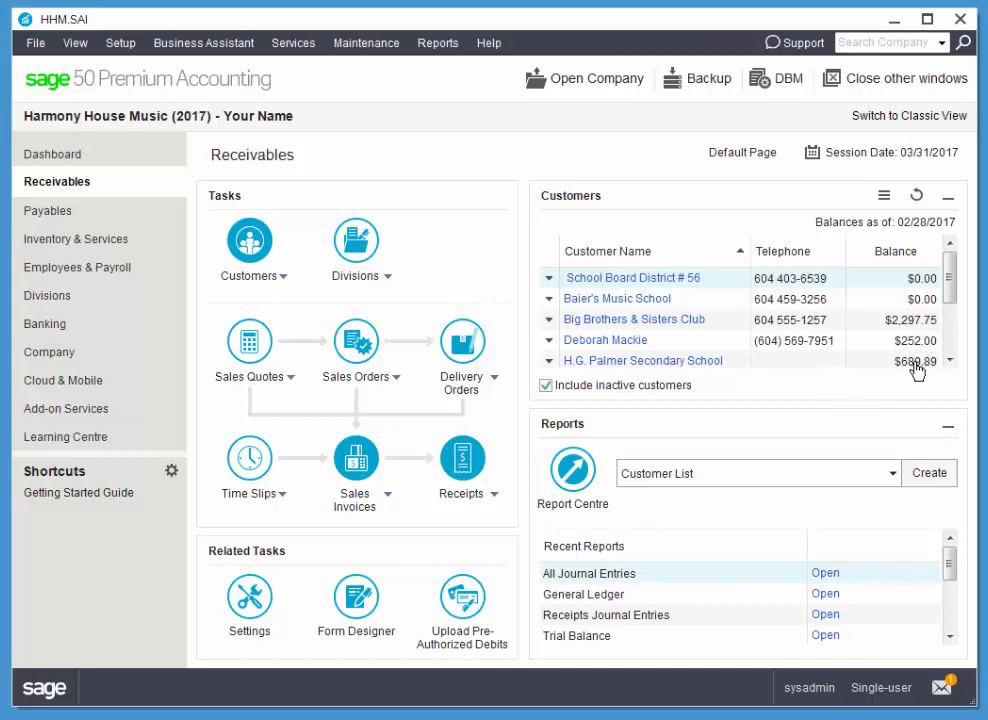
mouse_move(892, 380)
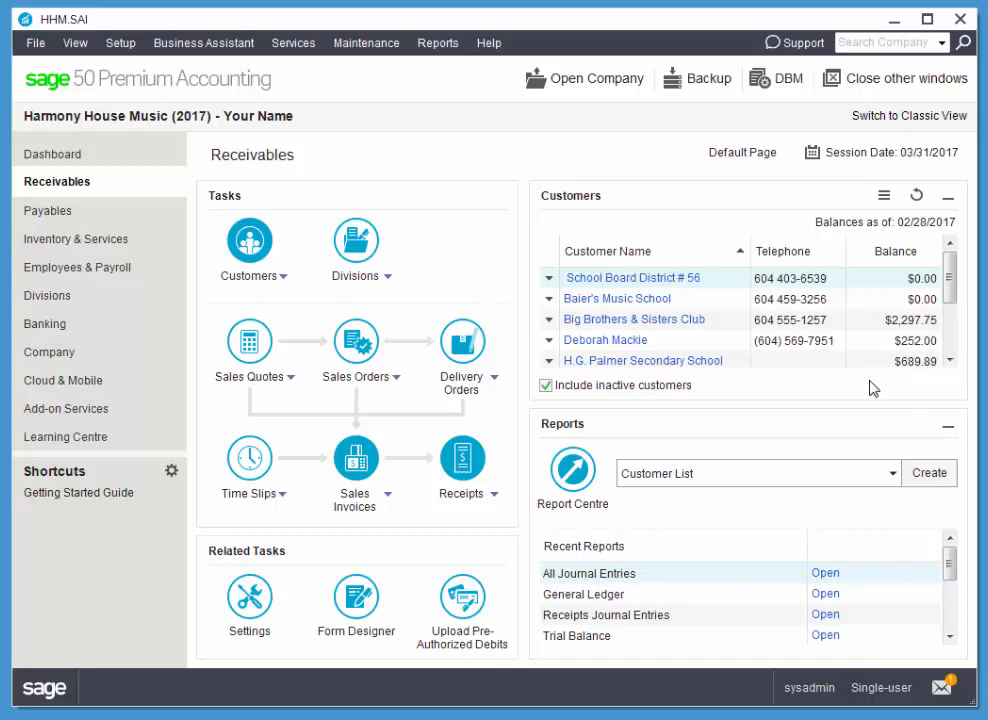
mouse_move(648, 196)
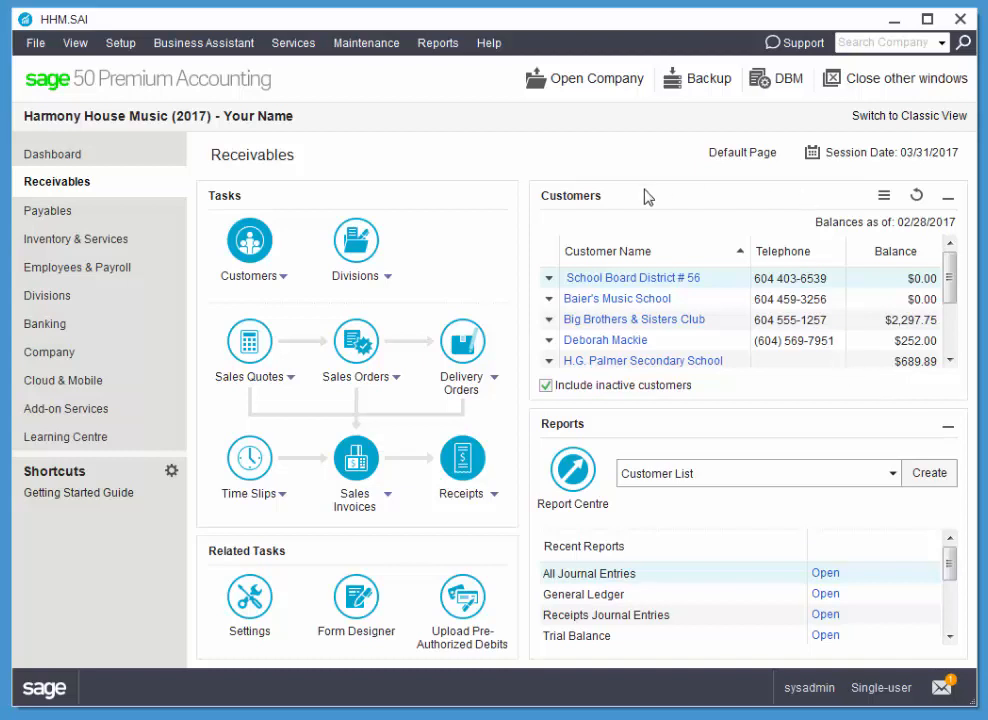
mouse_move(780, 84)
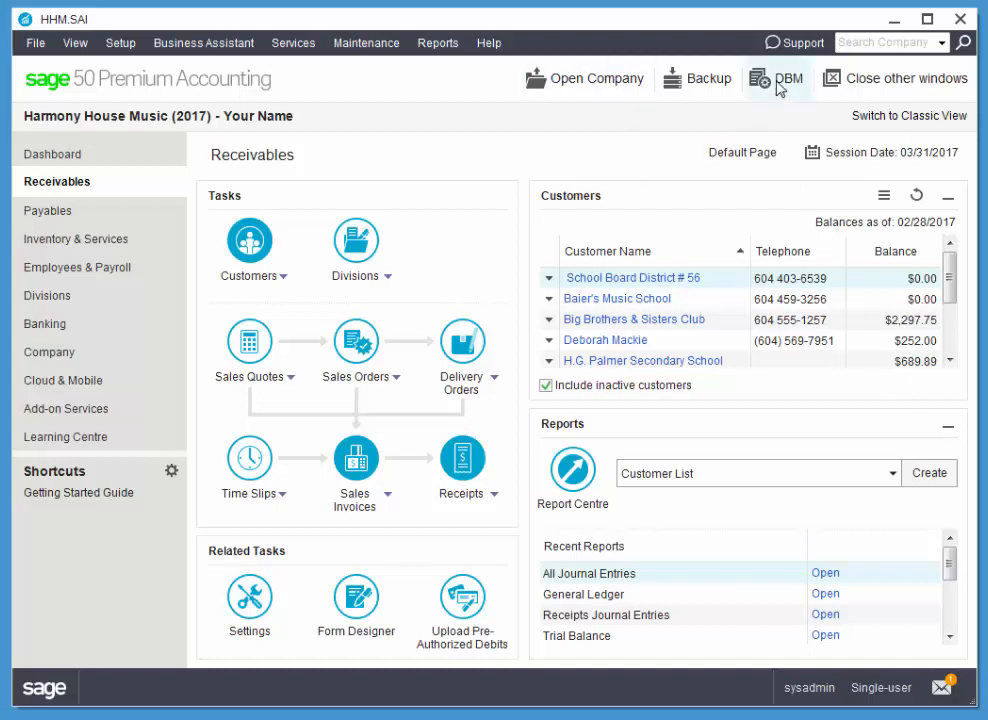
List the sales invoices due and start a receipt for H.G. Palmer Secondary School's invoice 147
left_click(776, 78)
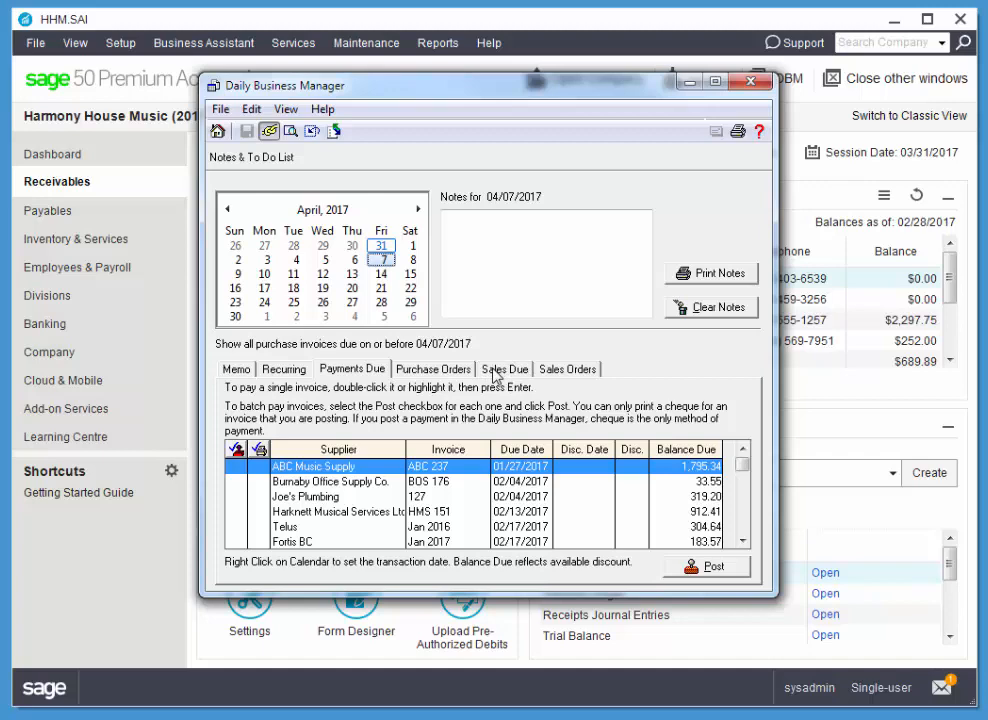
mouse_move(518, 378)
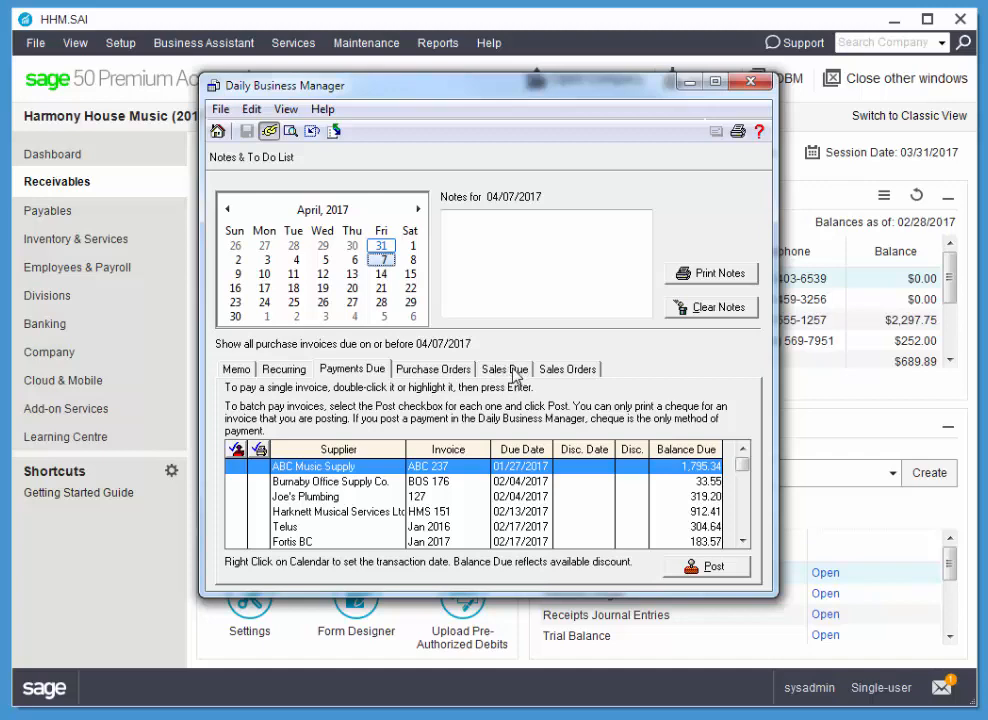
left_click(504, 368)
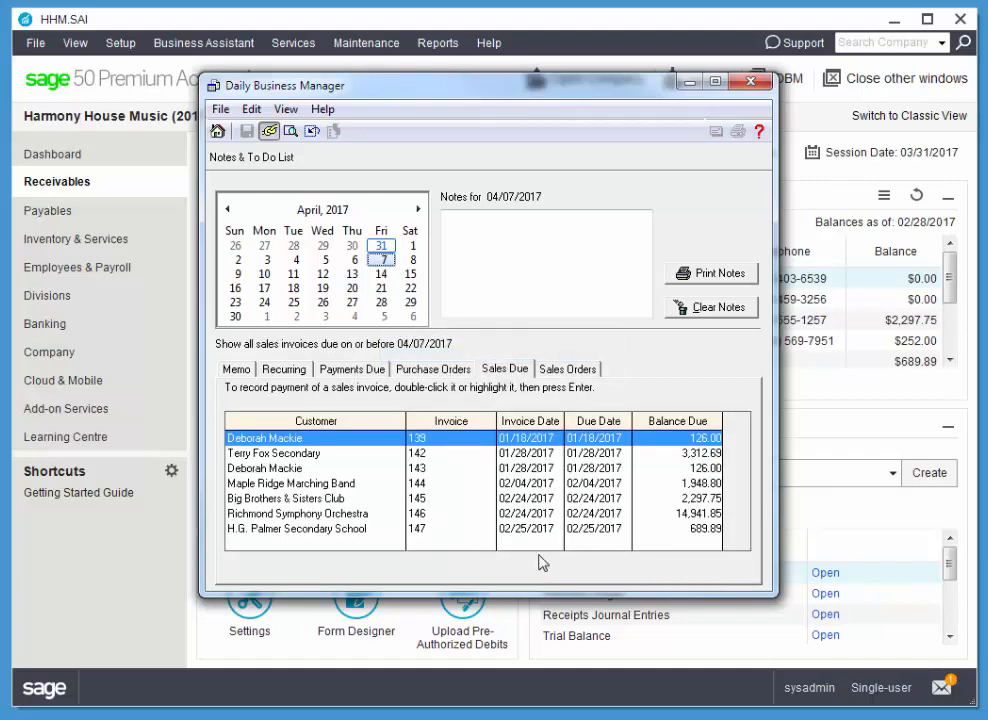
mouse_move(492, 580)
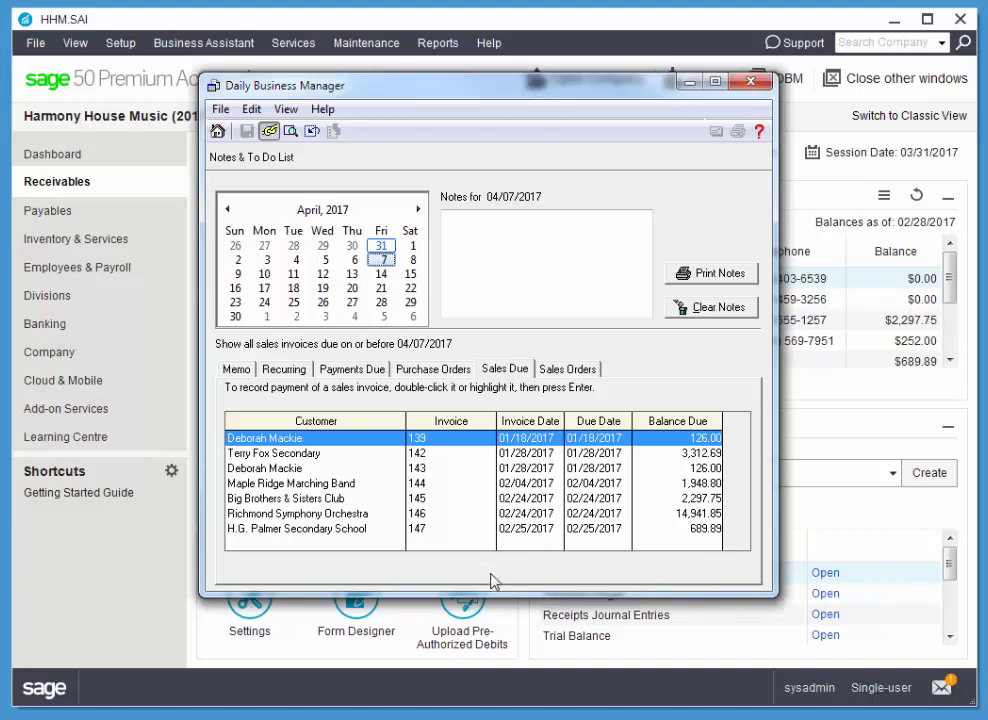
mouse_move(480, 572)
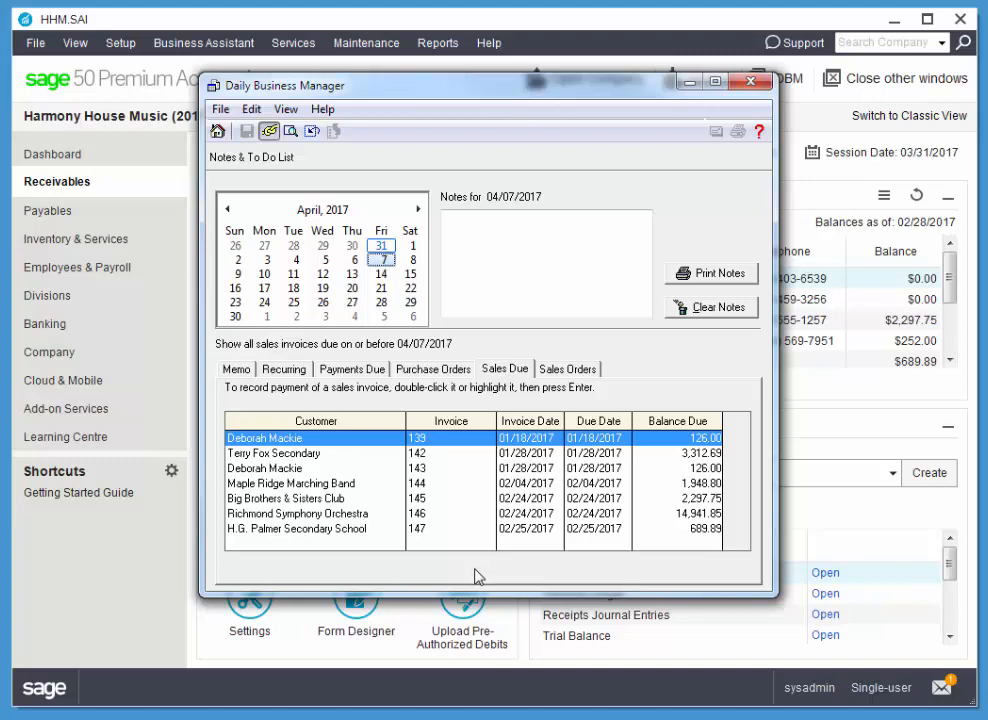
mouse_move(468, 570)
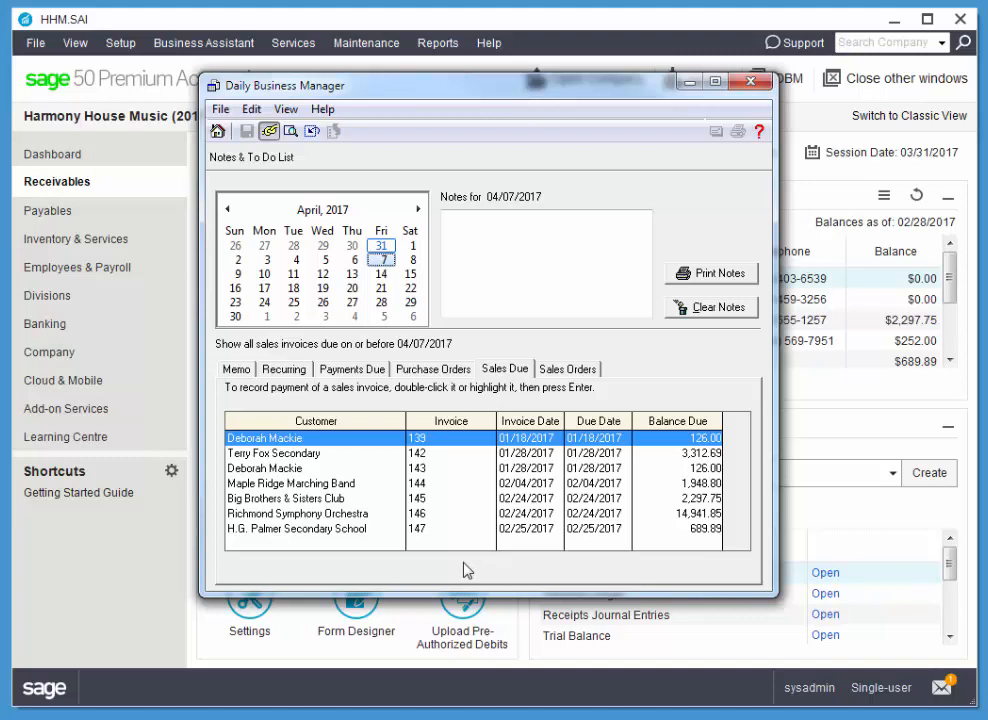
mouse_move(436, 574)
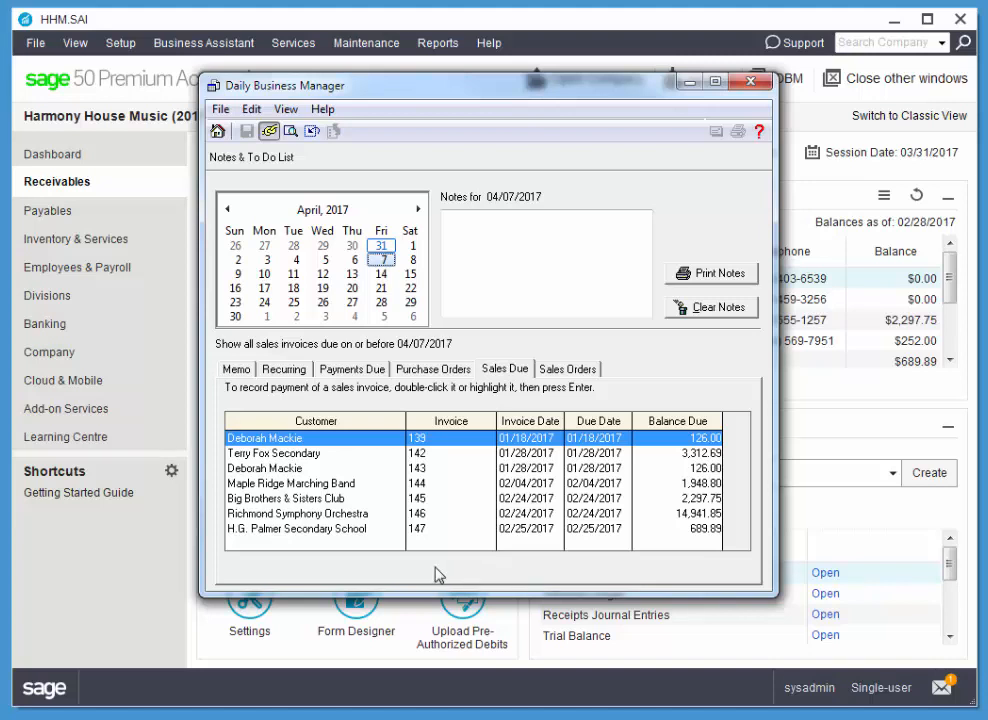
mouse_move(248, 538)
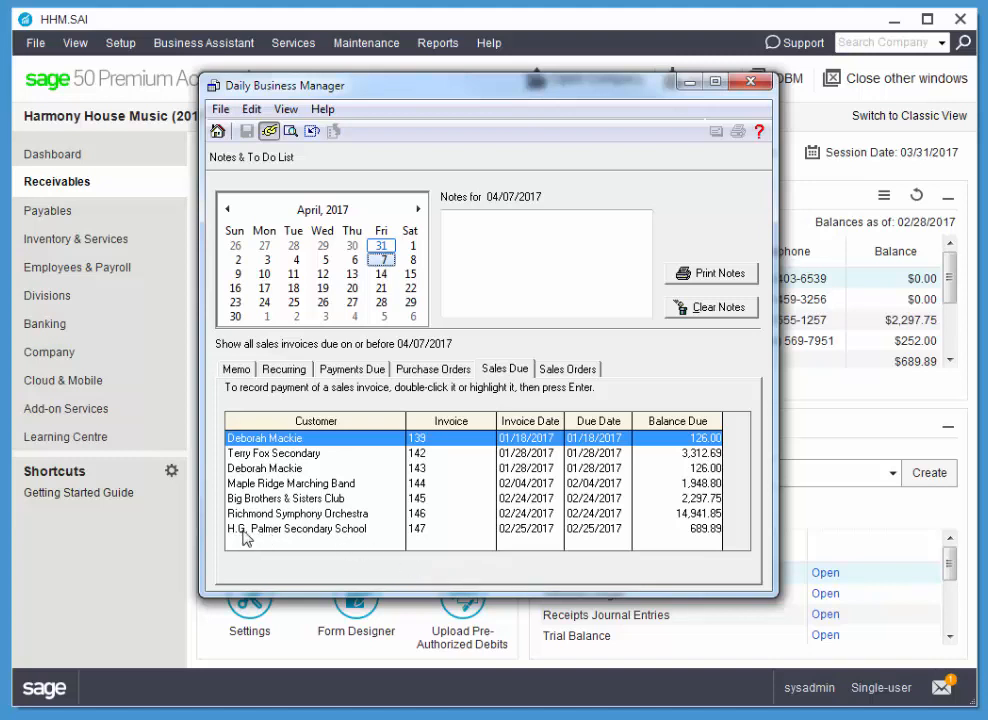
mouse_move(308, 538)
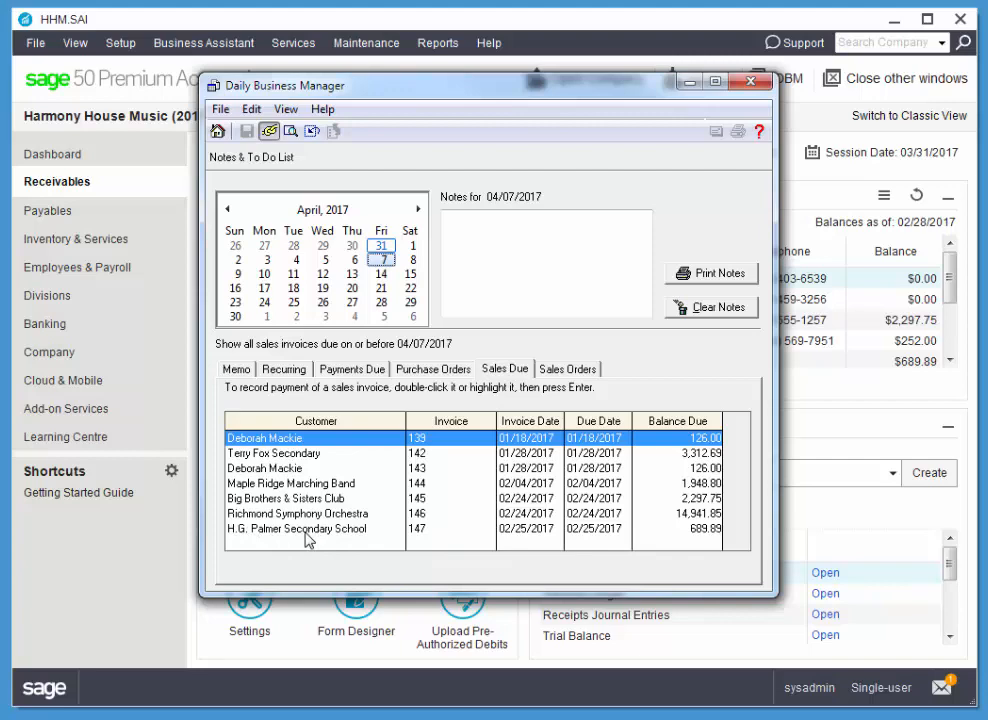
double_click(296, 528)
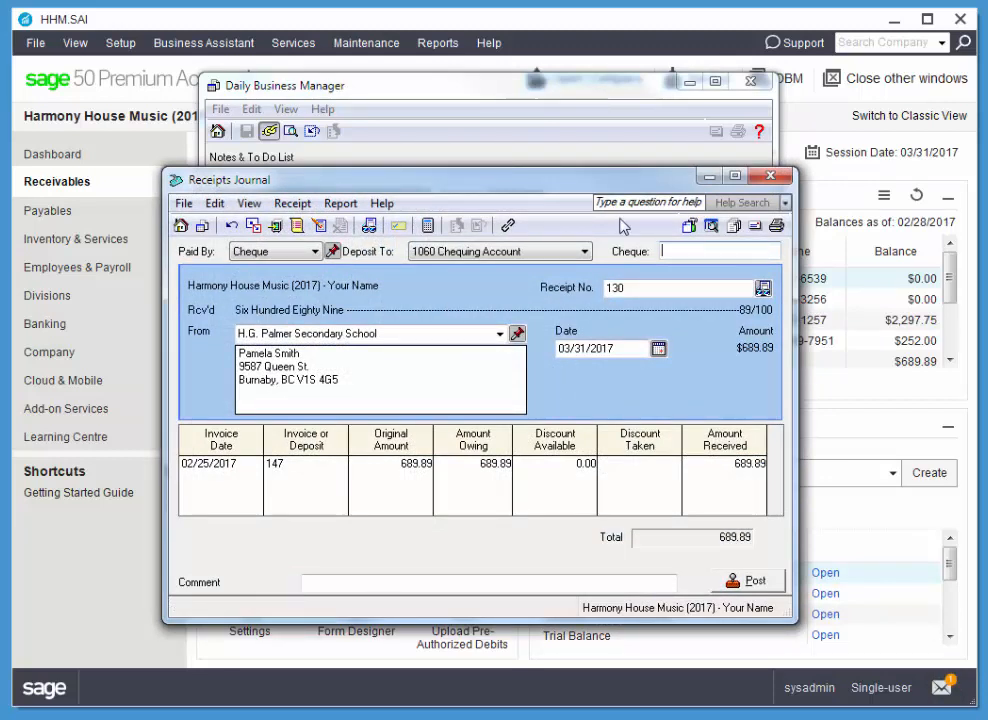
Post the 689.89 receipt as cheque 152 deposited to 1020 Cash for Deposit
left_click(584, 252)
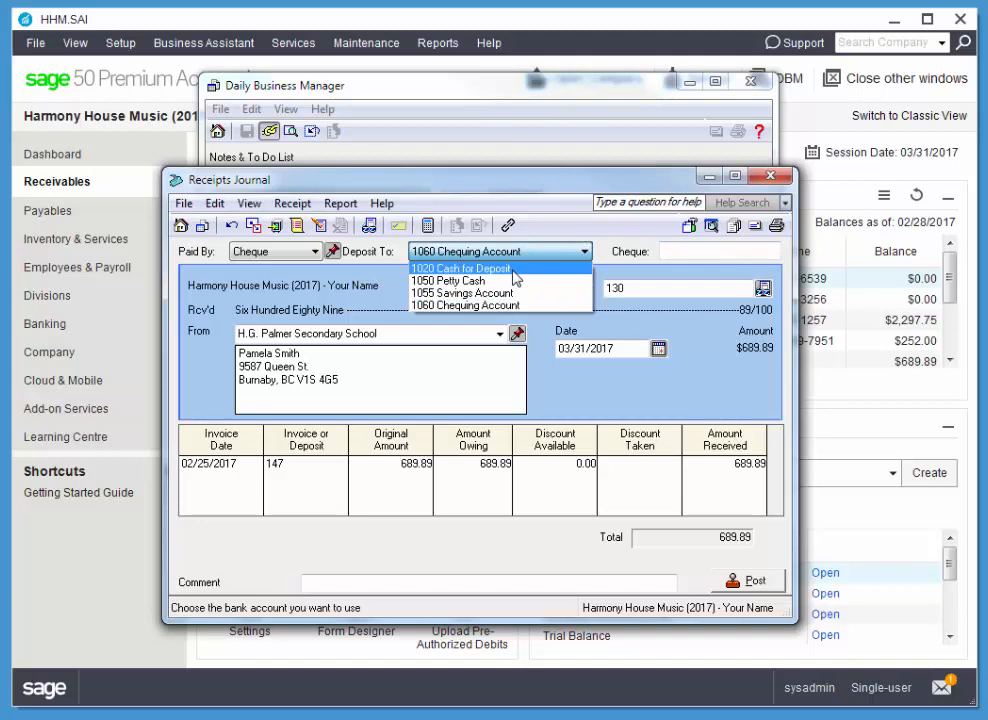
left_click(460, 268)
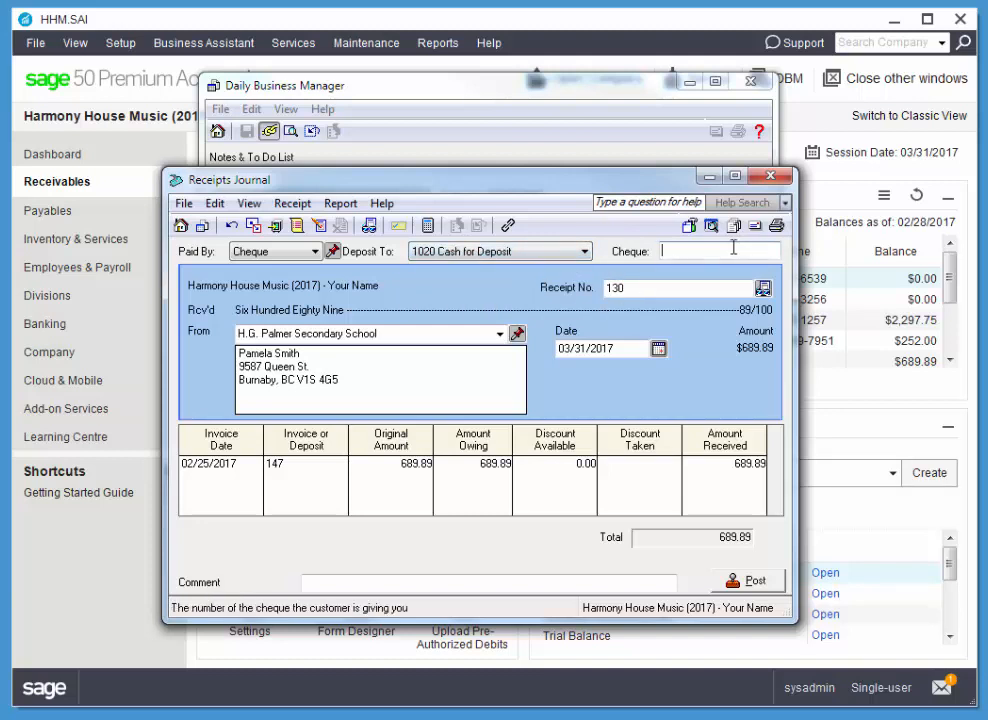
type("15")
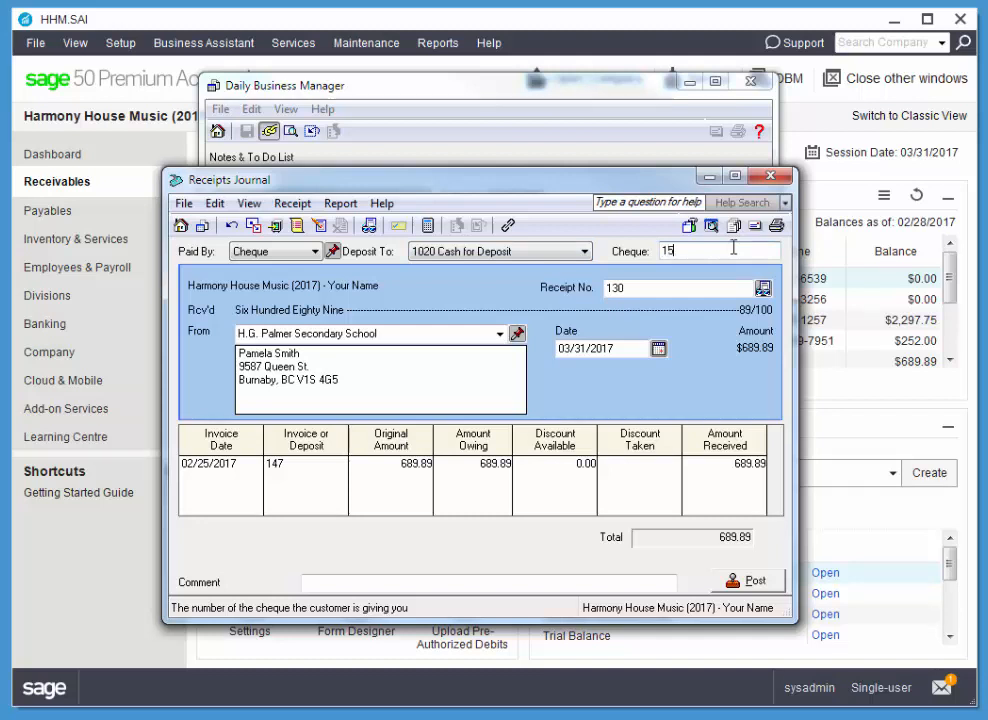
type("2")
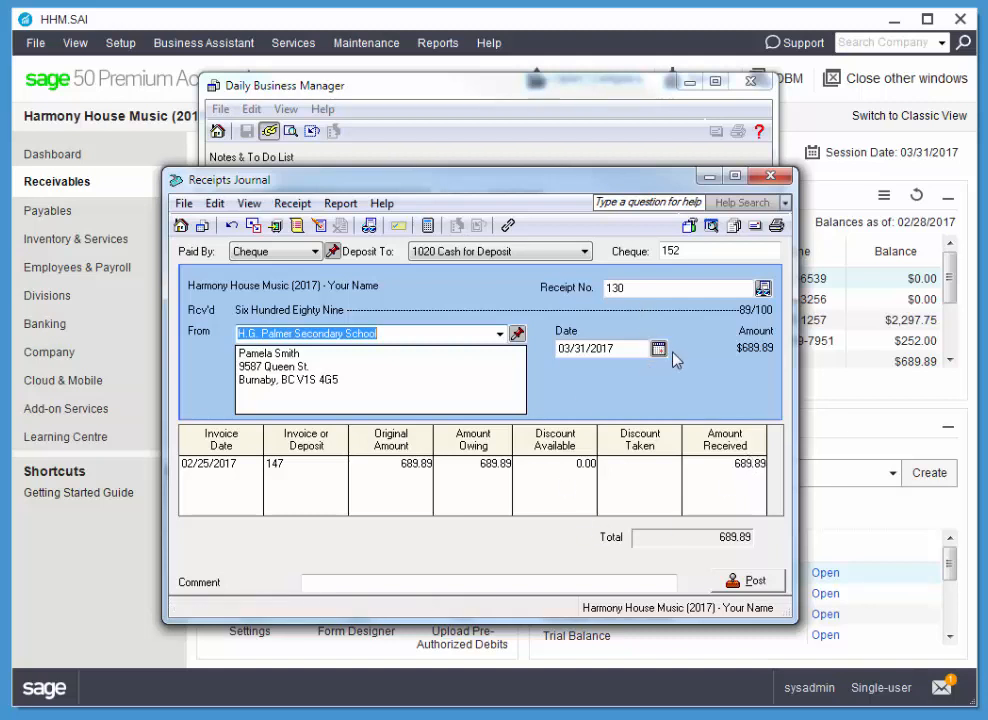
mouse_move(532, 250)
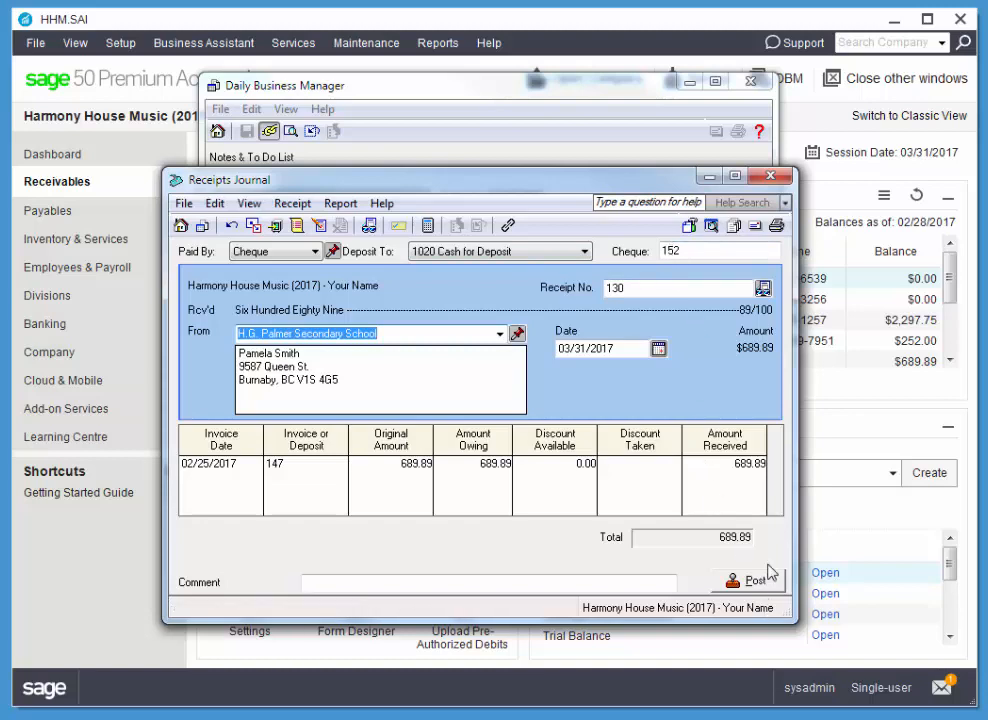
mouse_move(762, 590)
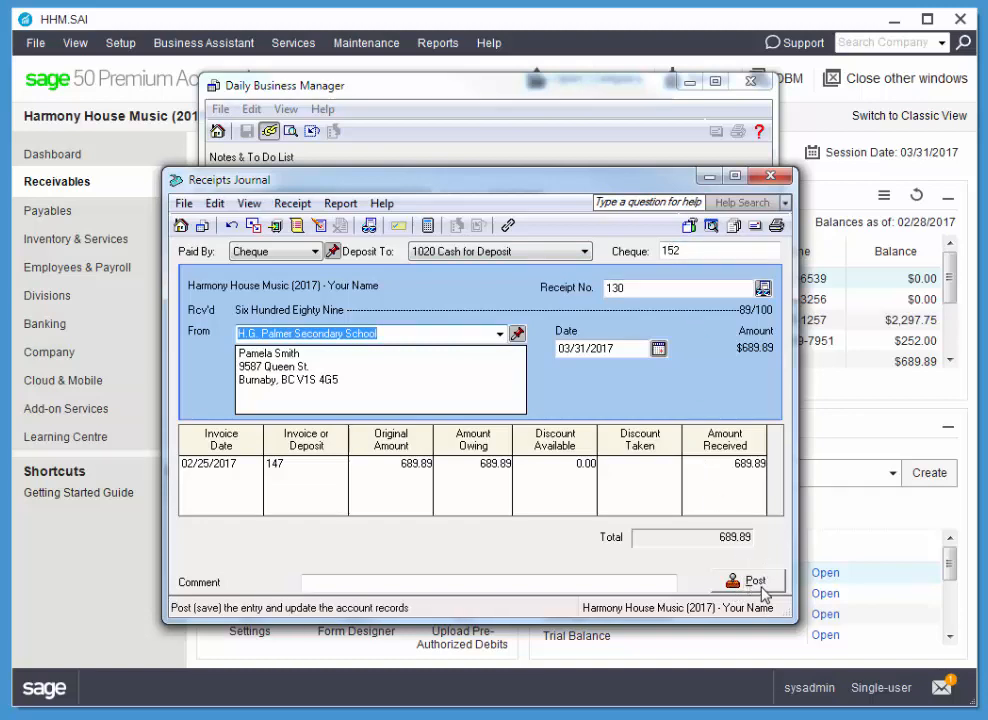
left_click(752, 580)
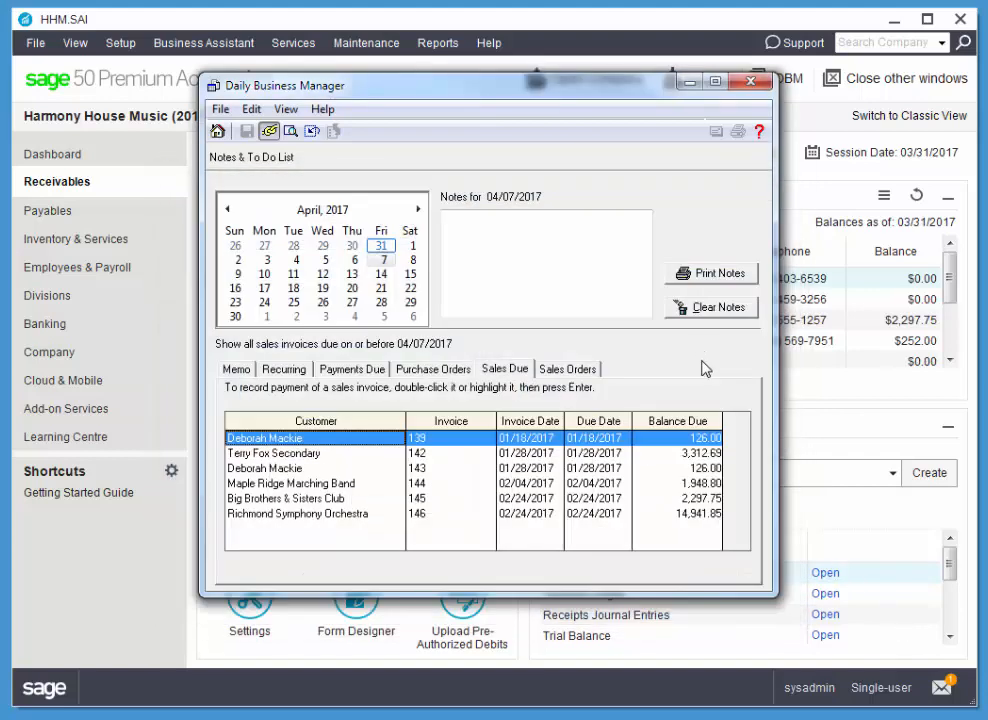
mouse_move(662, 378)
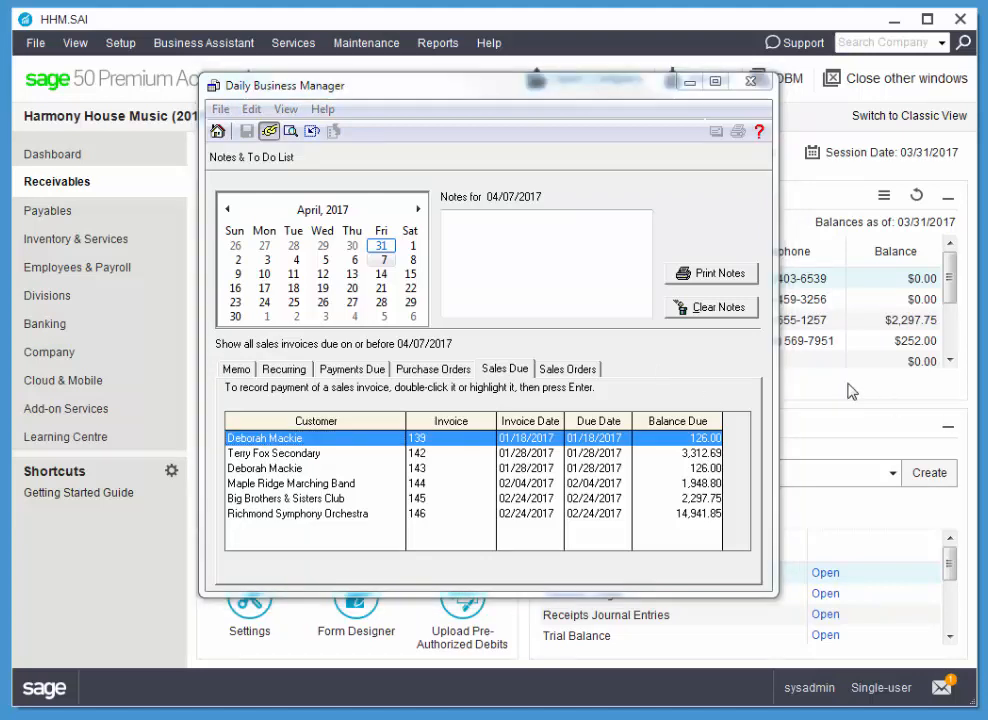
mouse_move(632, 344)
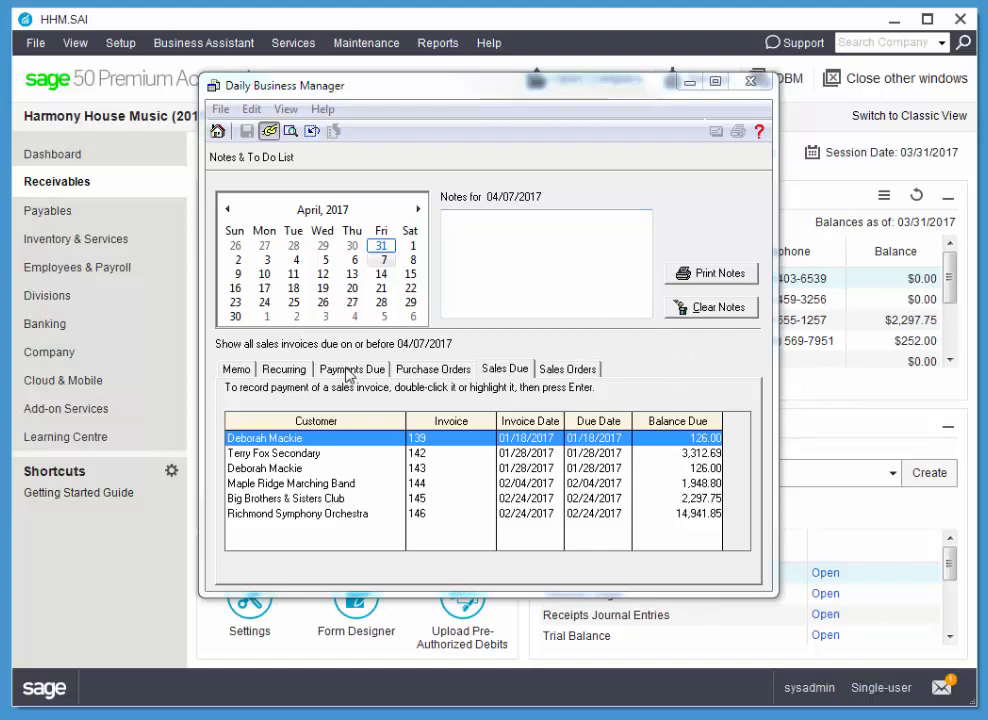
mouse_move(436, 378)
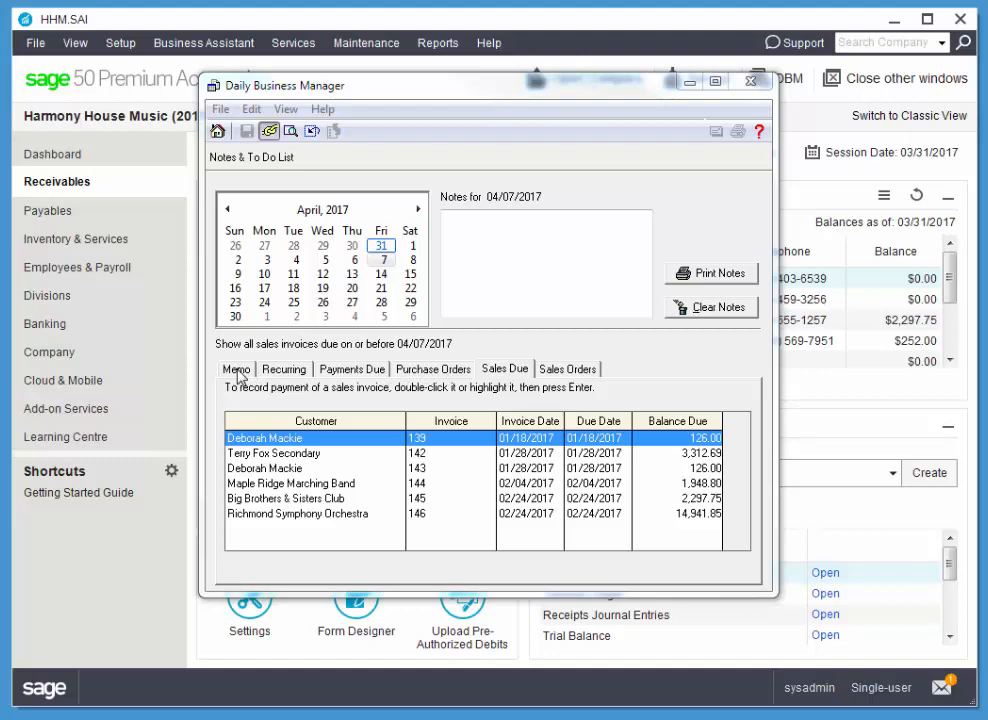
mouse_move(504, 380)
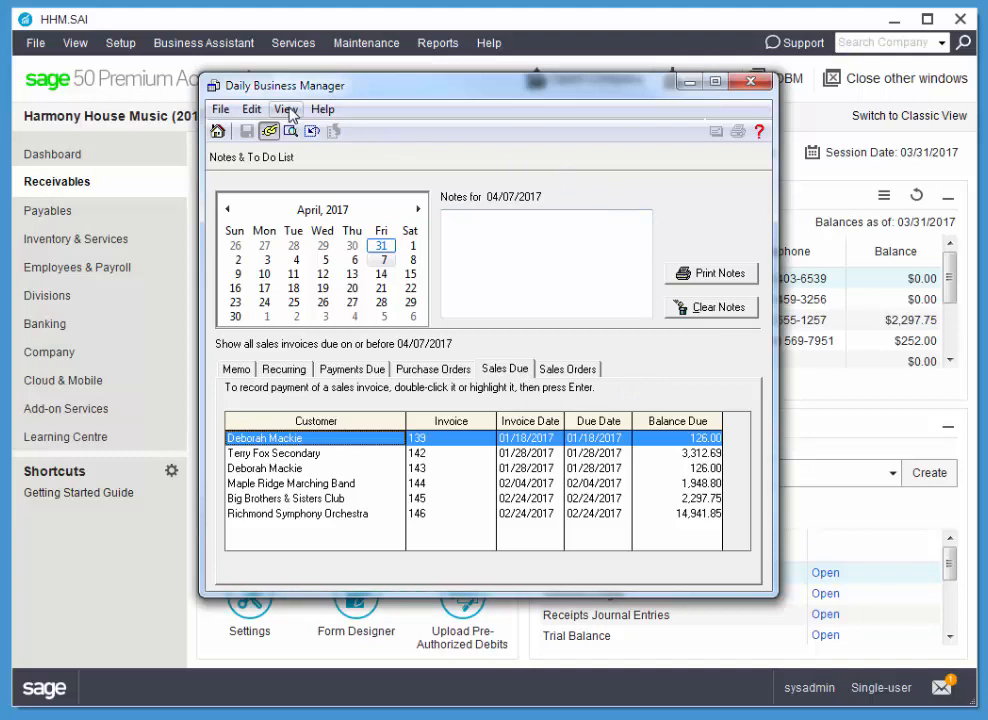
Confirm the Daily Business Manager options with all event types, including Sales Due, enabled
left_click(286, 108)
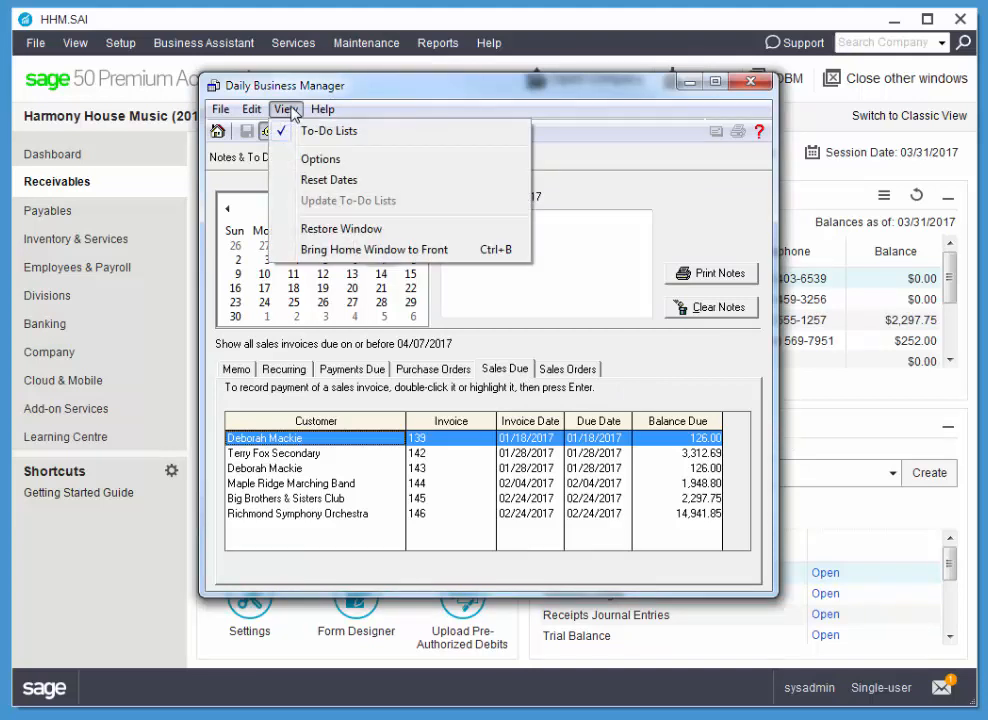
left_click(322, 108)
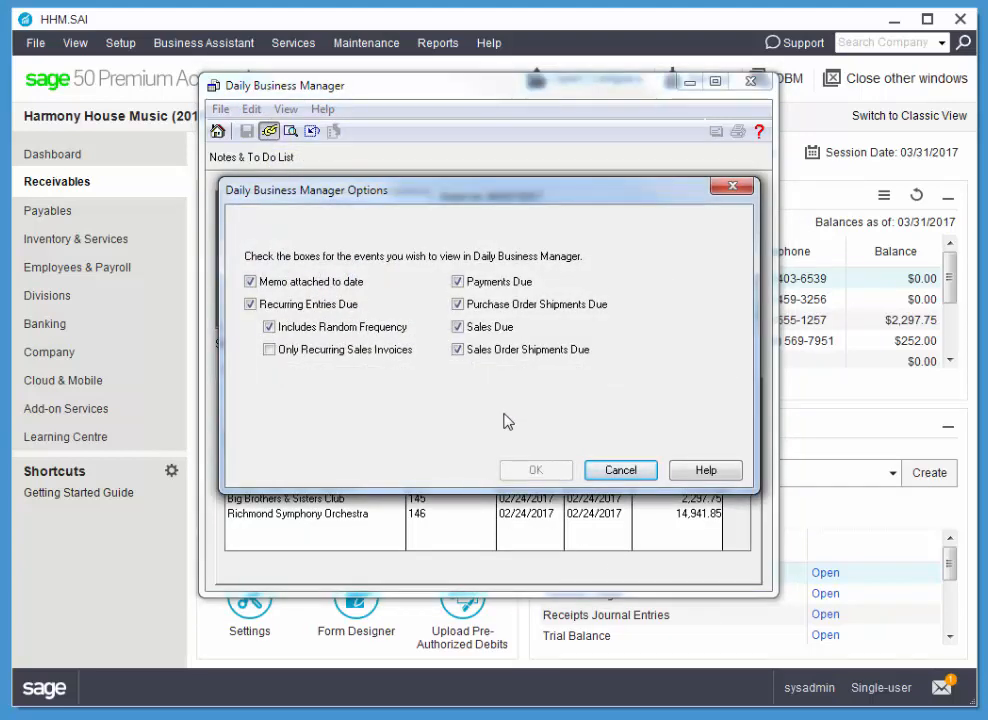
mouse_move(632, 388)
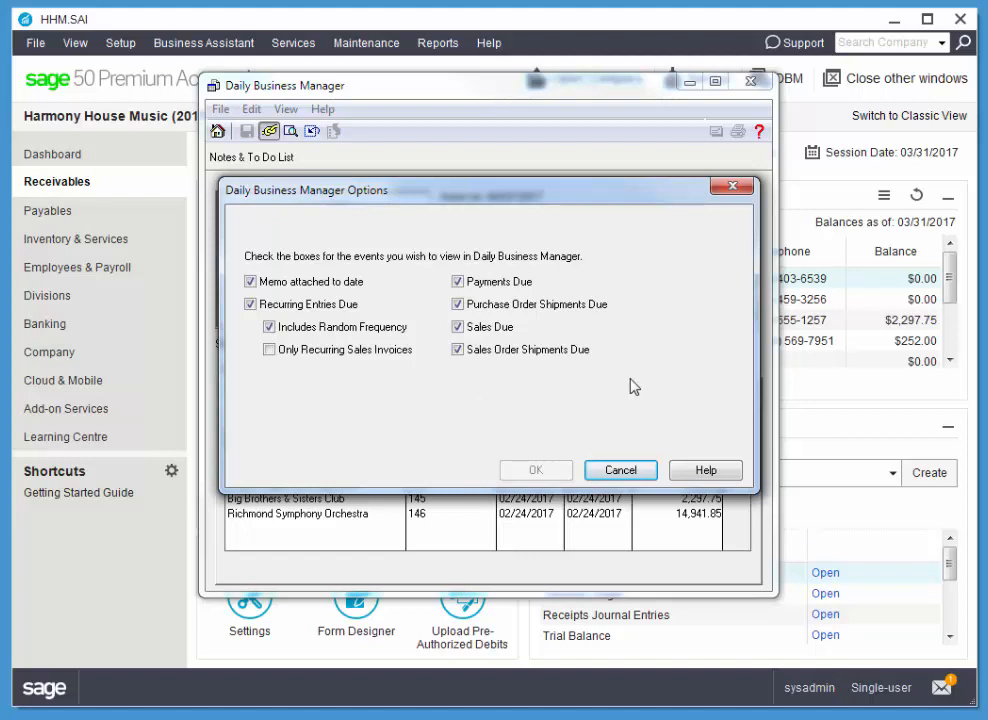
mouse_move(516, 364)
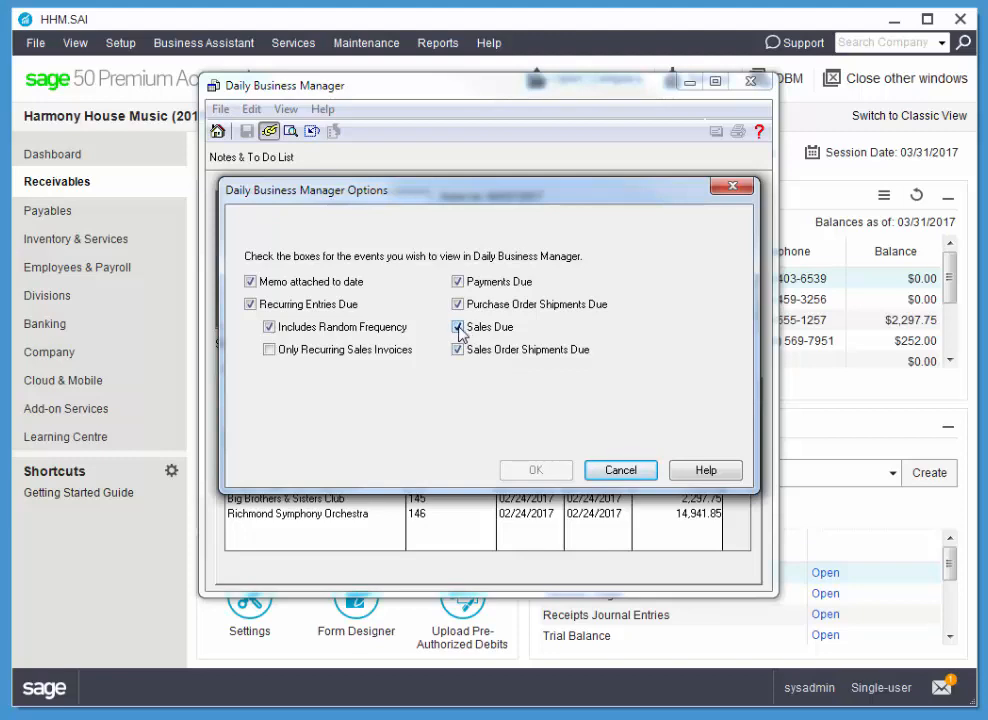
left_click(536, 470)
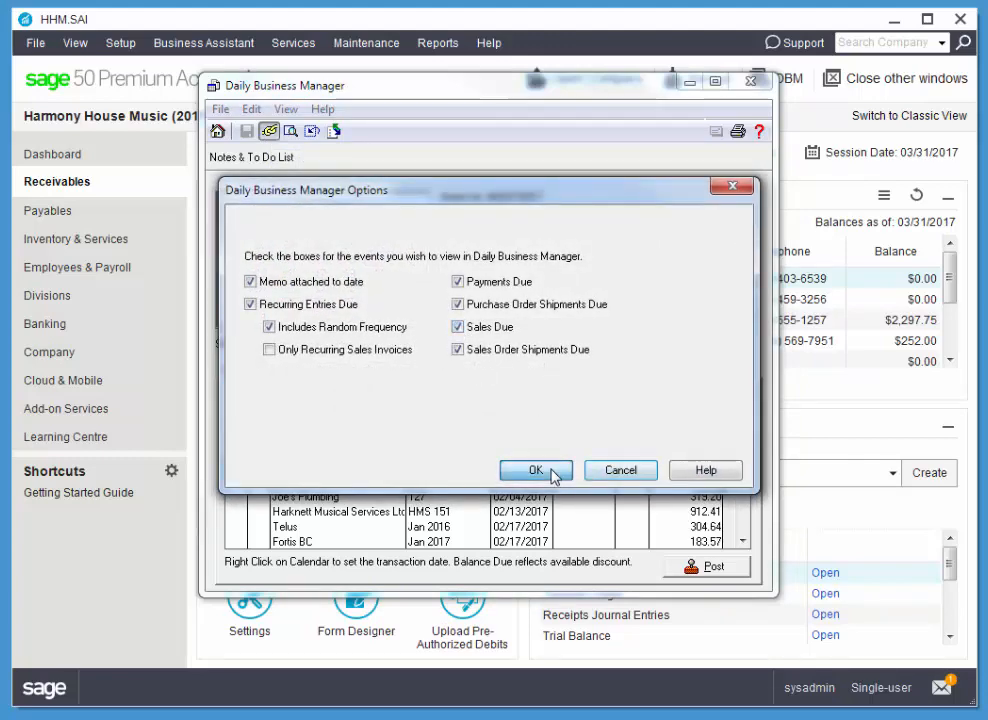
left_click(536, 470)
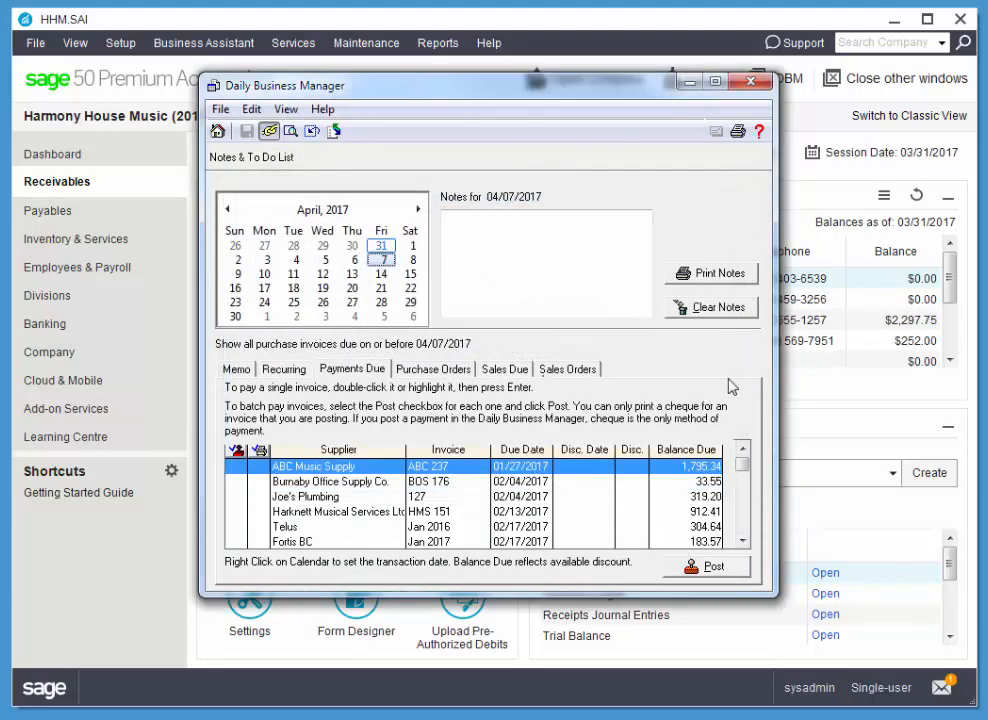
mouse_move(736, 218)
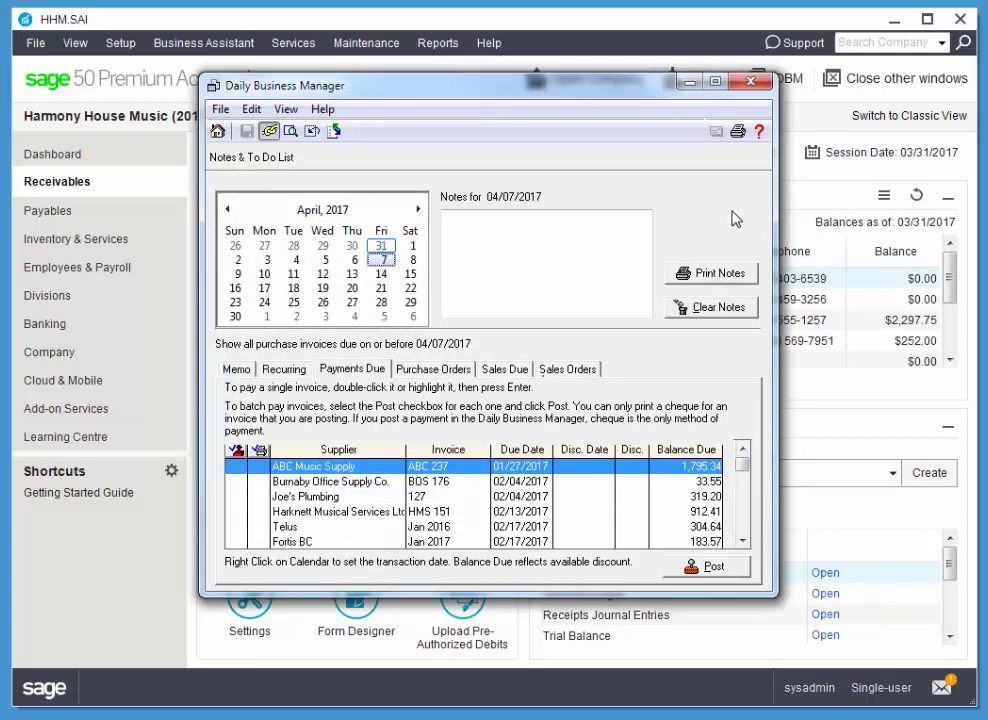
mouse_move(708, 228)
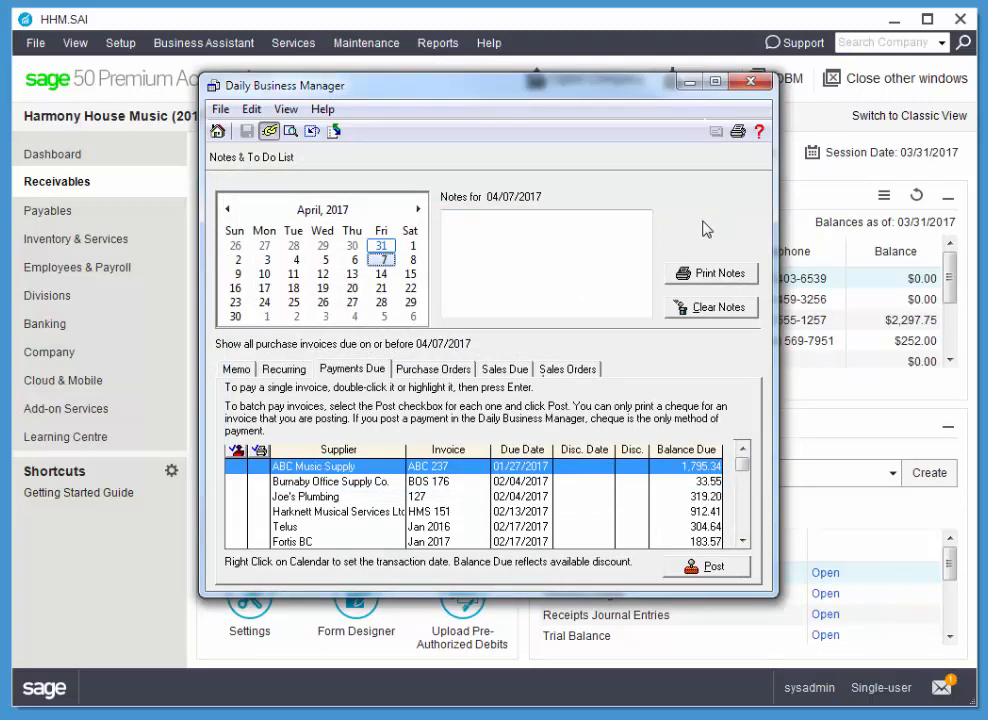
mouse_move(700, 210)
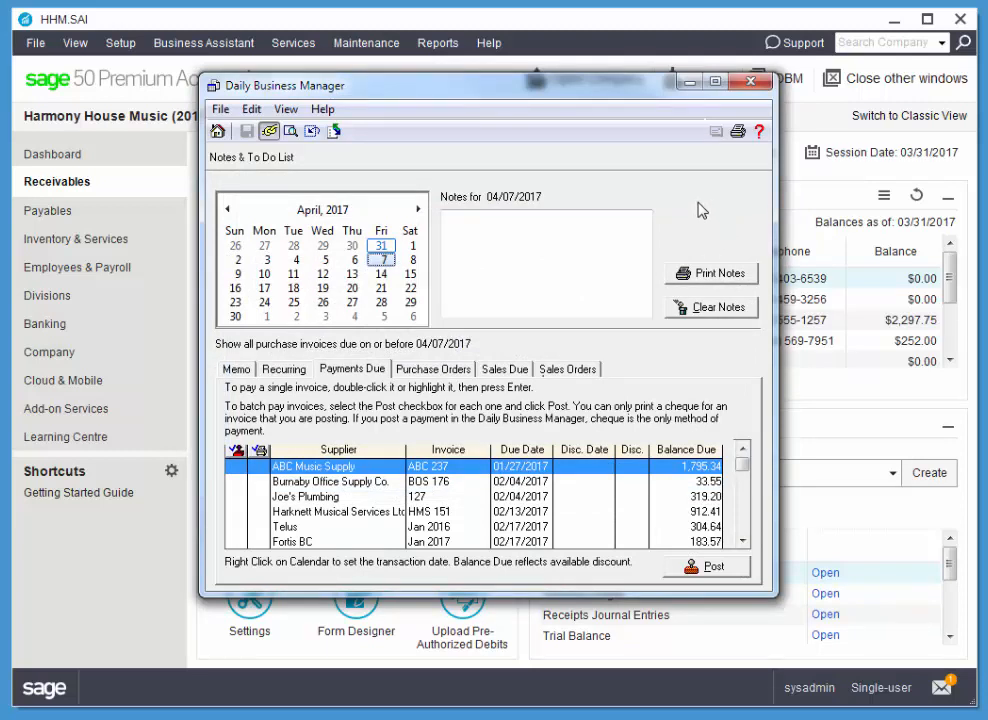